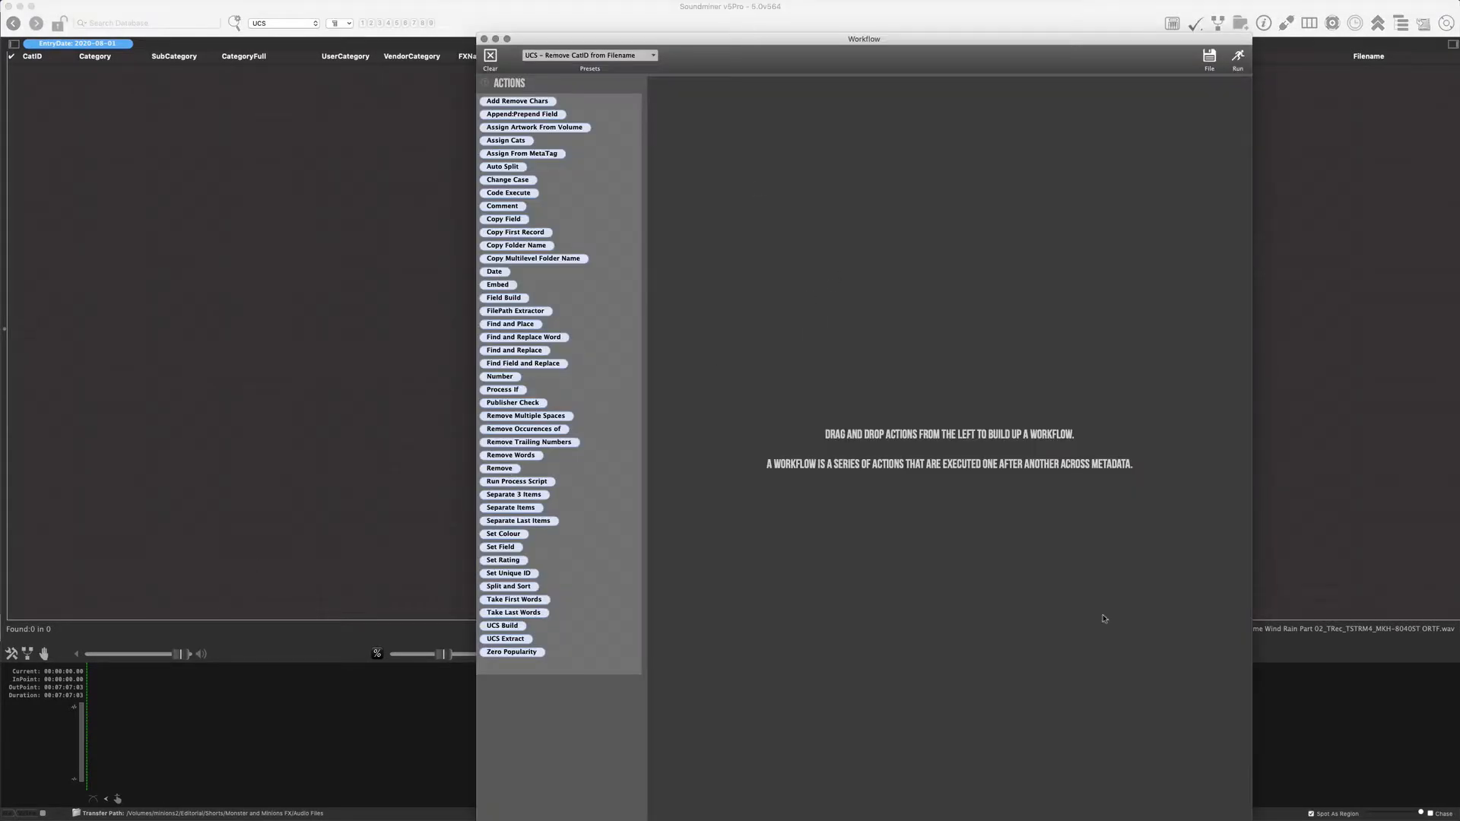
- Close the Workflow window so the From Mastering Class folder can be dropped onto the empty database
left_click(490, 55)
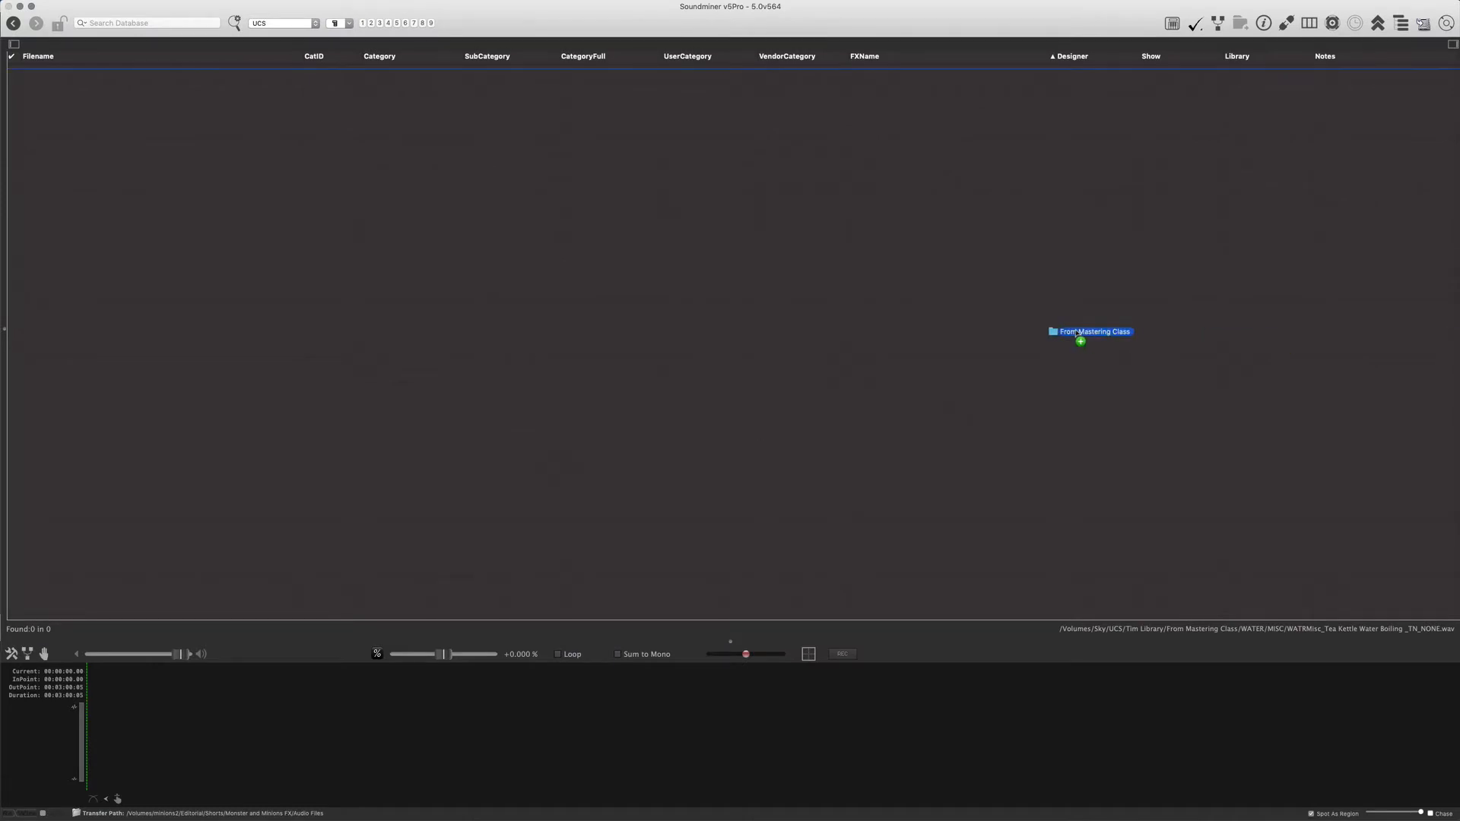
- Import the From Mastering Class folder, listing its 67 sound files in the database
left_click(1092, 332)
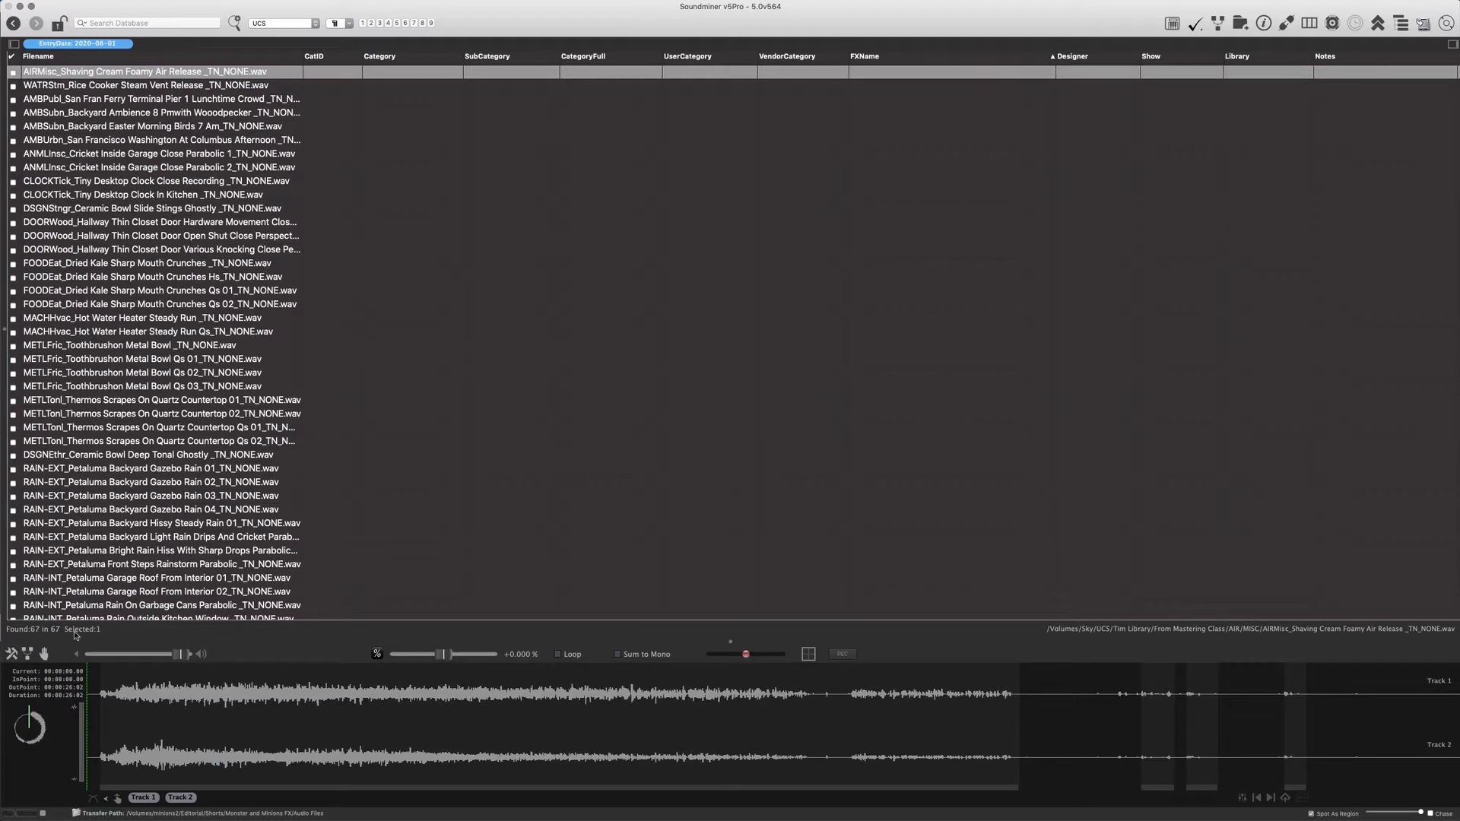
mouse_move(1419, 111)
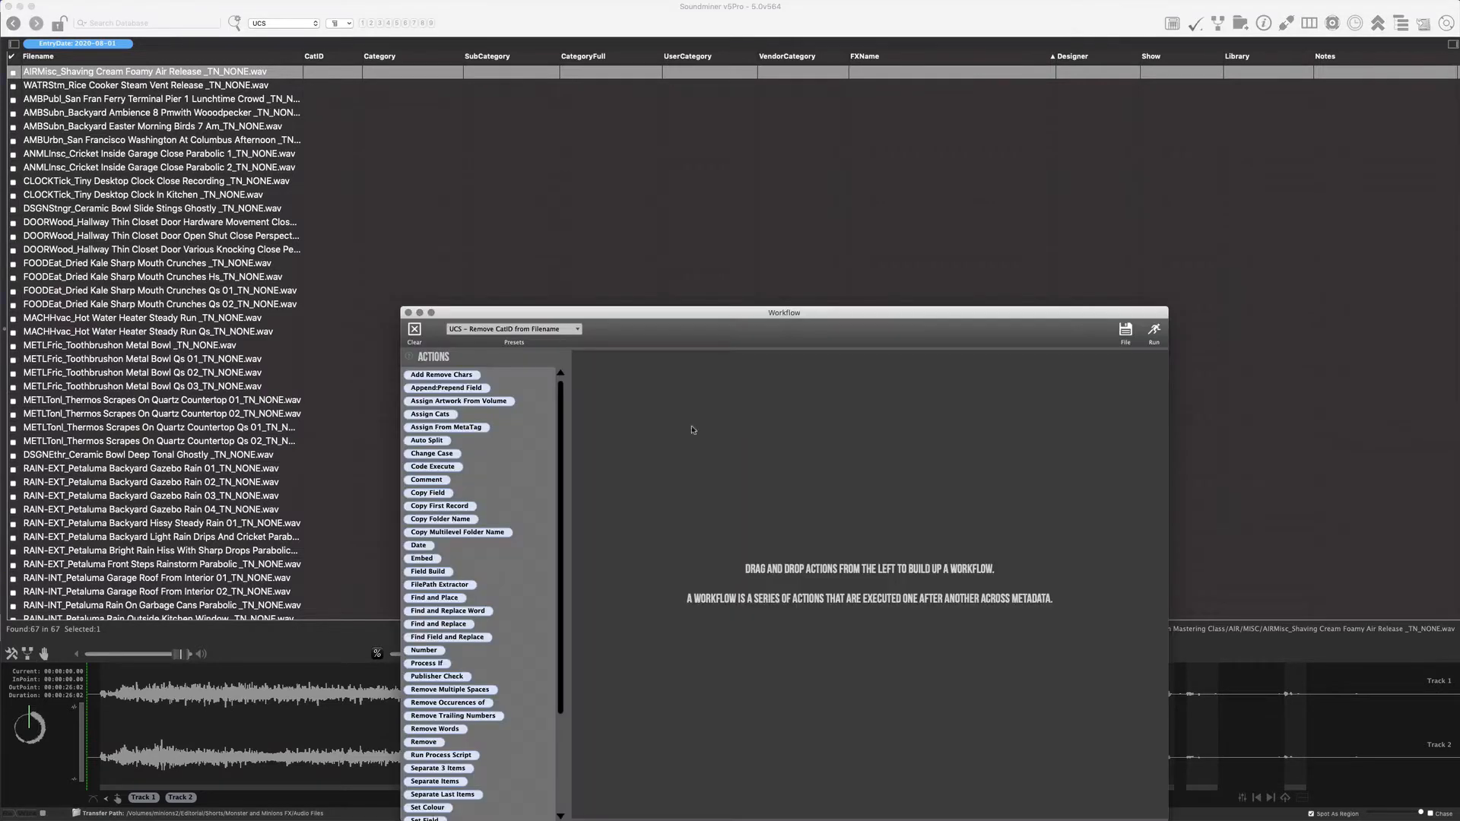
- Add the UCS Extract action and keep Filename as its Source Field after reviewing the choices
scroll("down", 3)
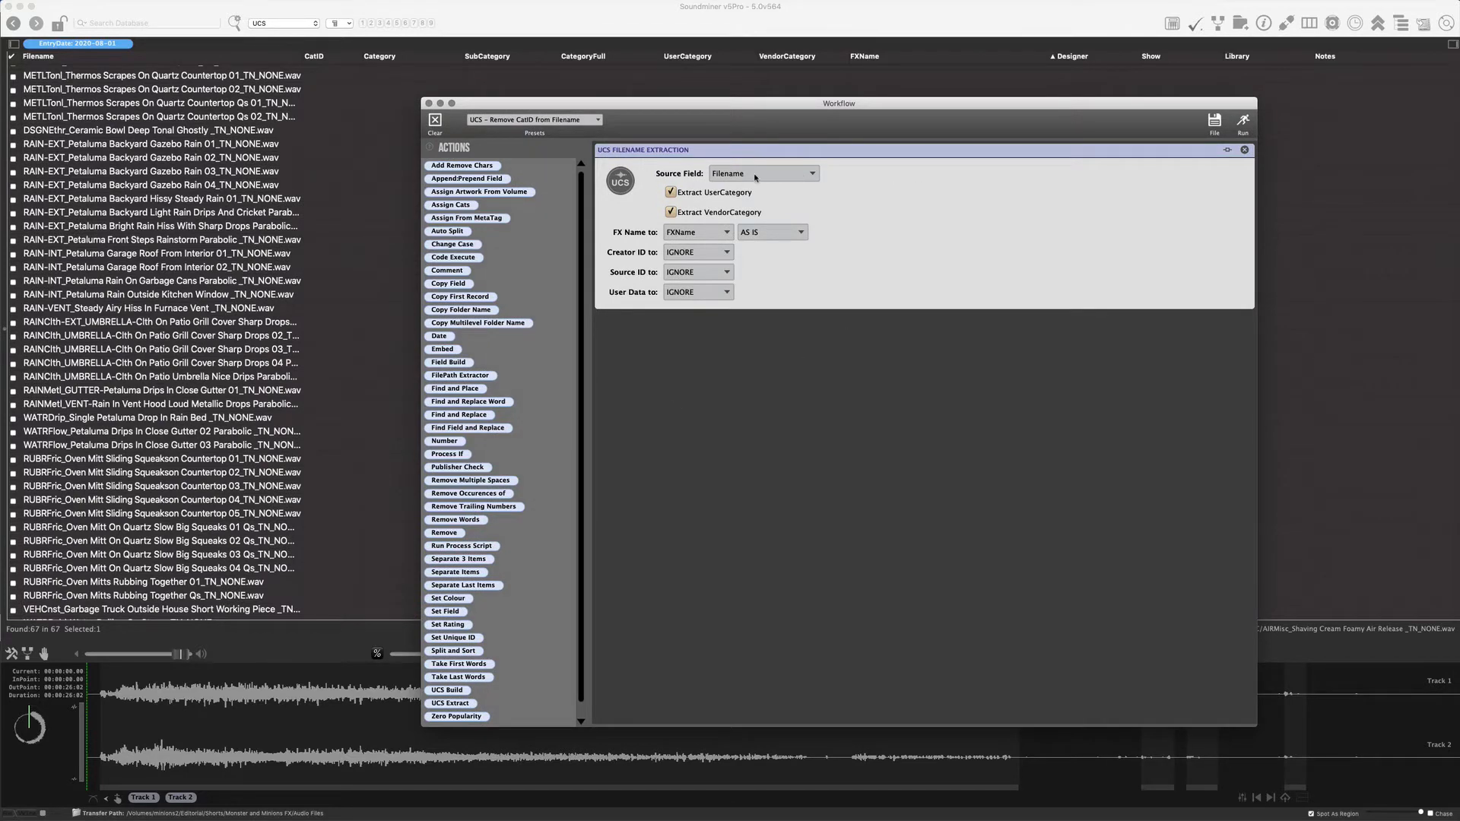
left_click(762, 173)
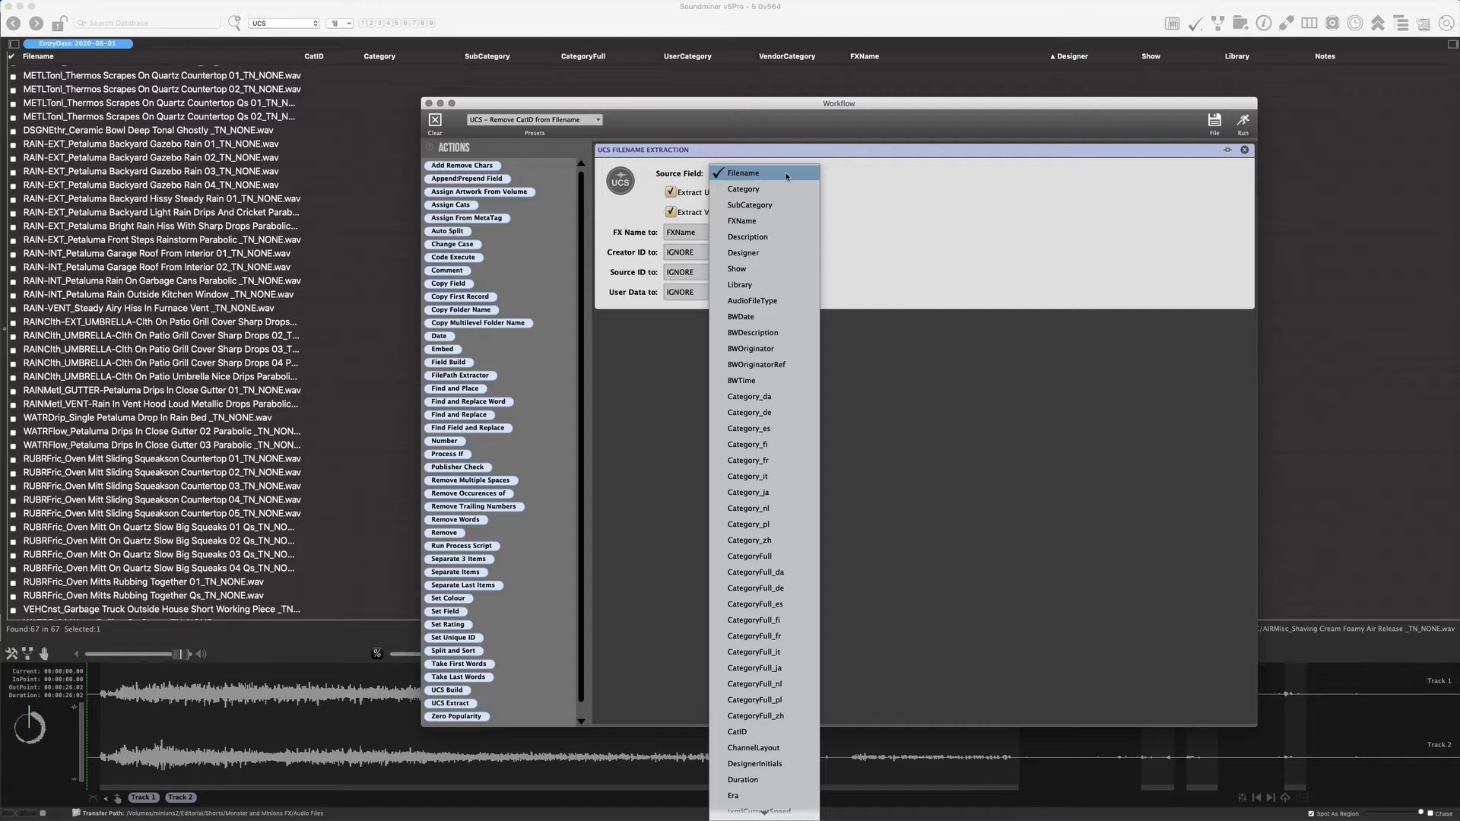
left_click(743, 173)
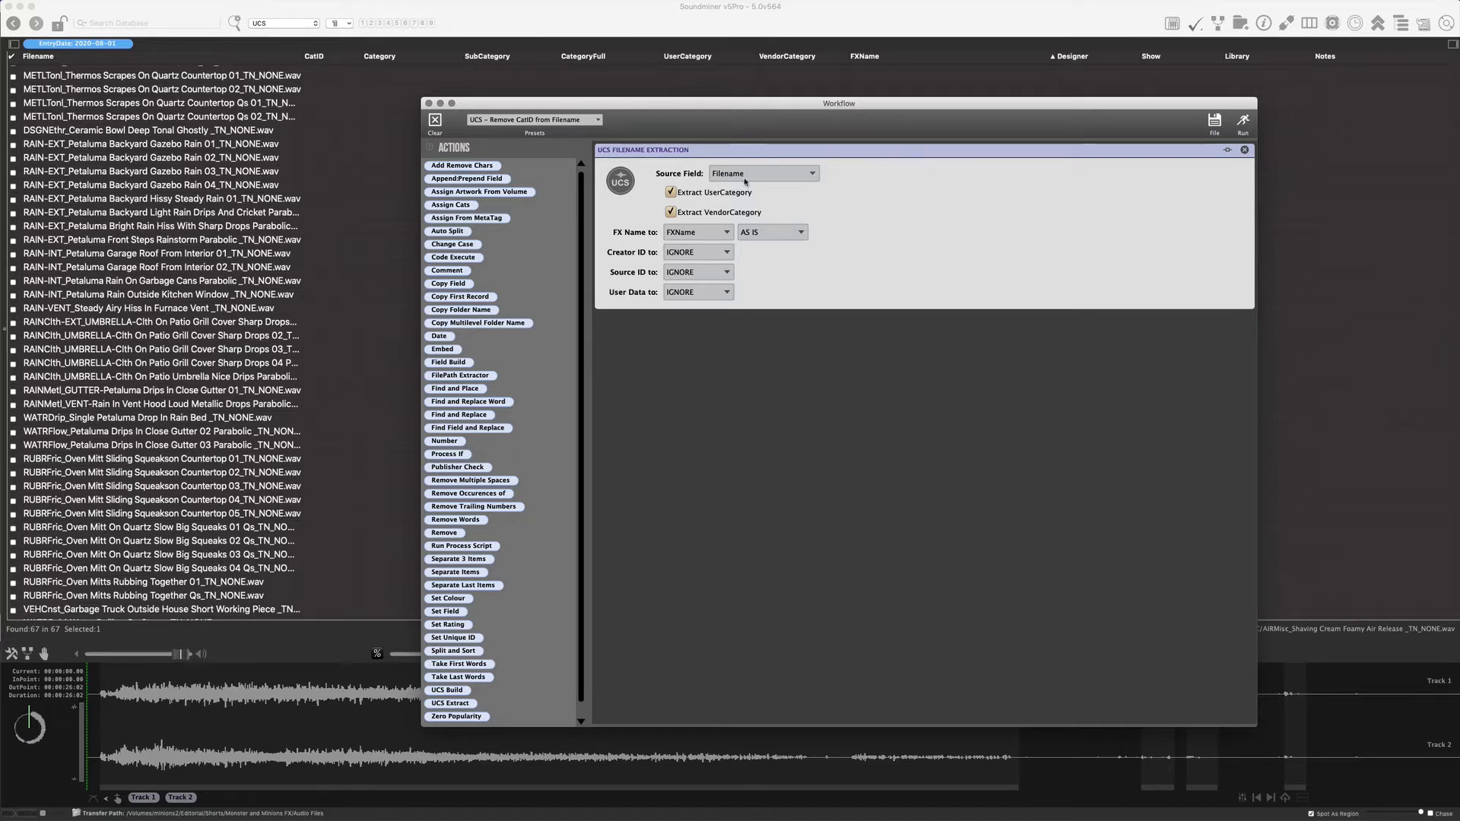
left_click(762, 173)
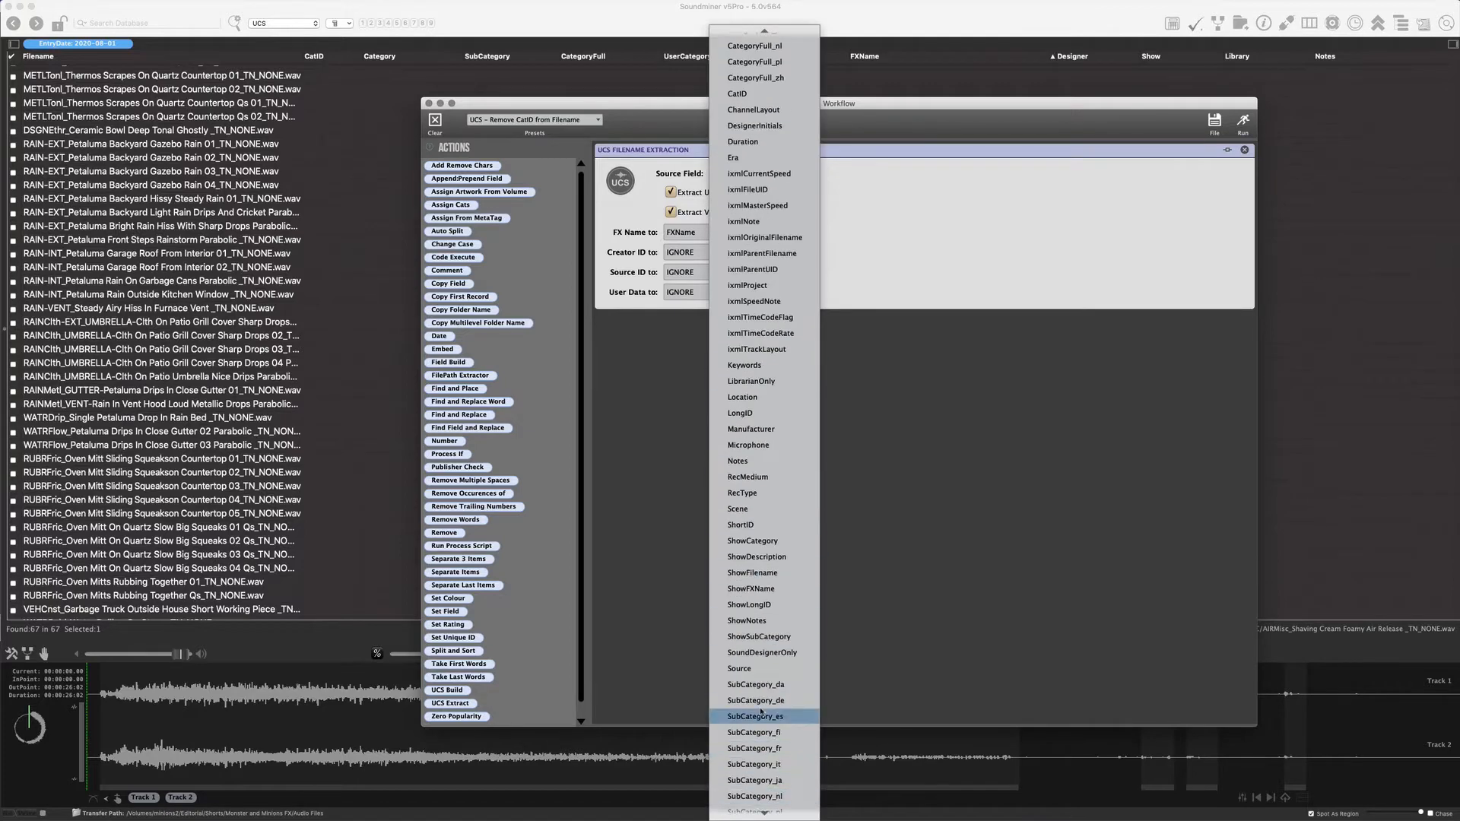
left_click(742, 157)
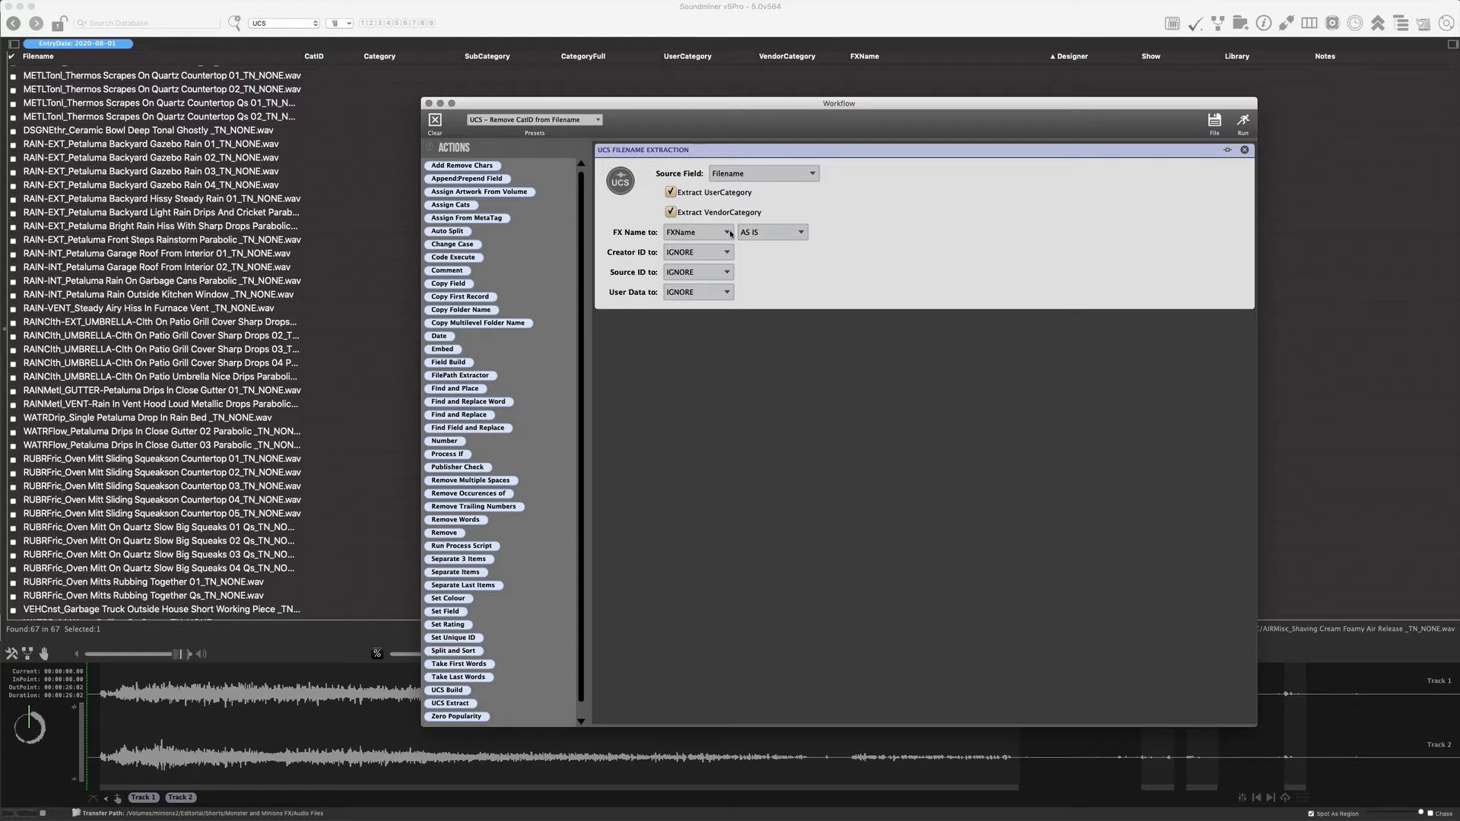
mouse_move(521, 260)
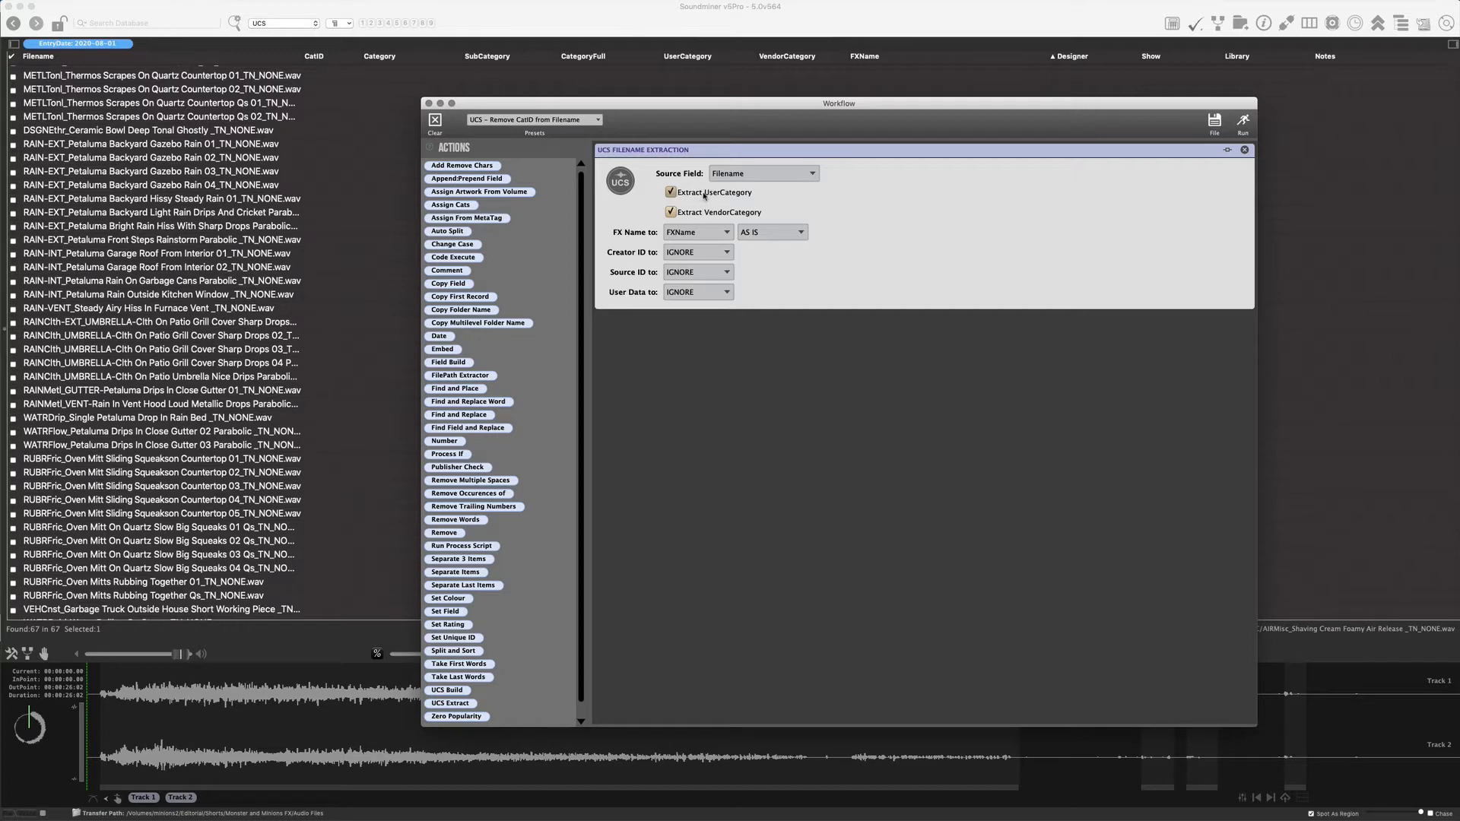
left_click(669, 193)
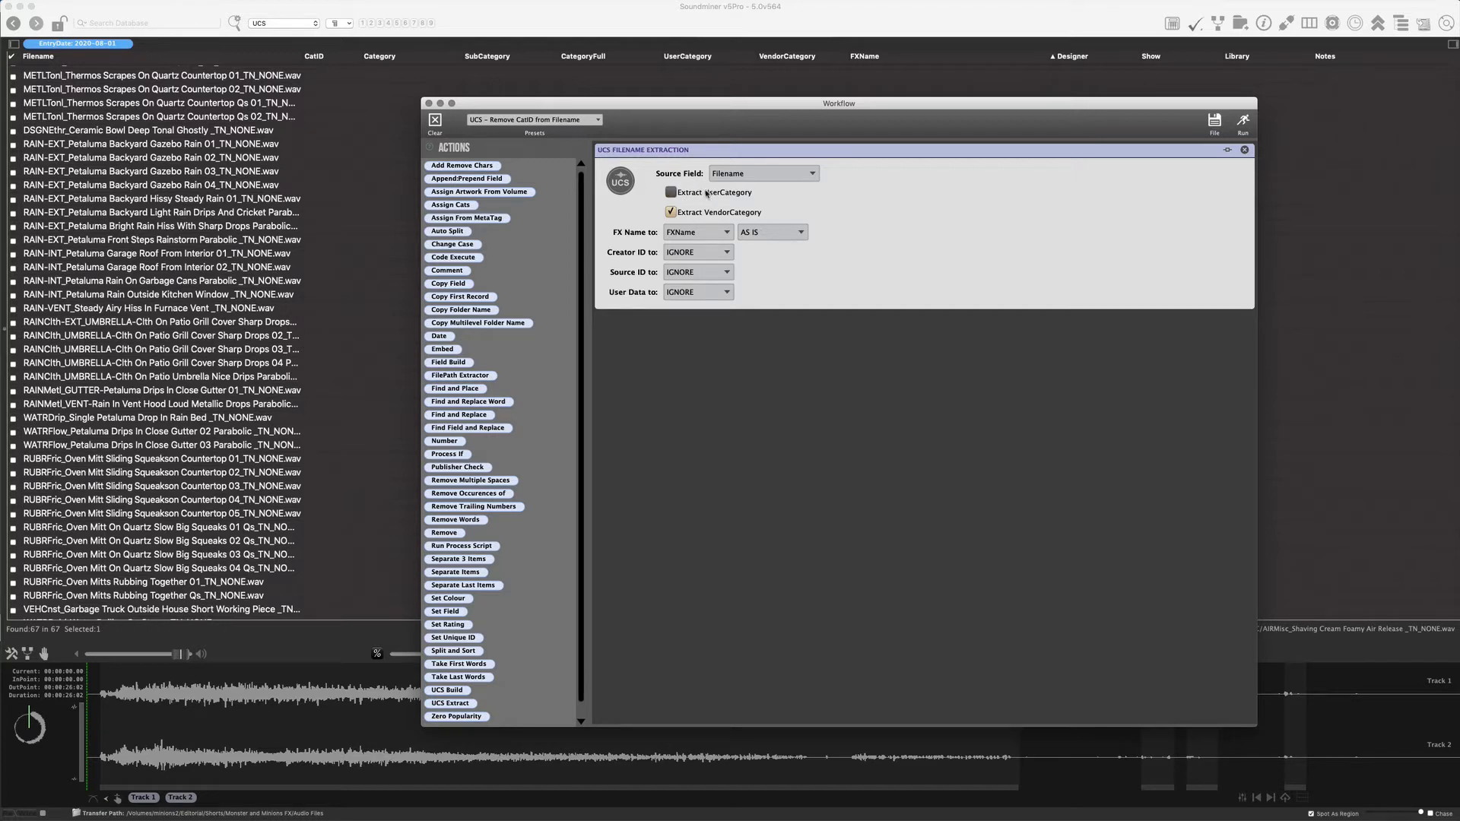
left_click(669, 192)
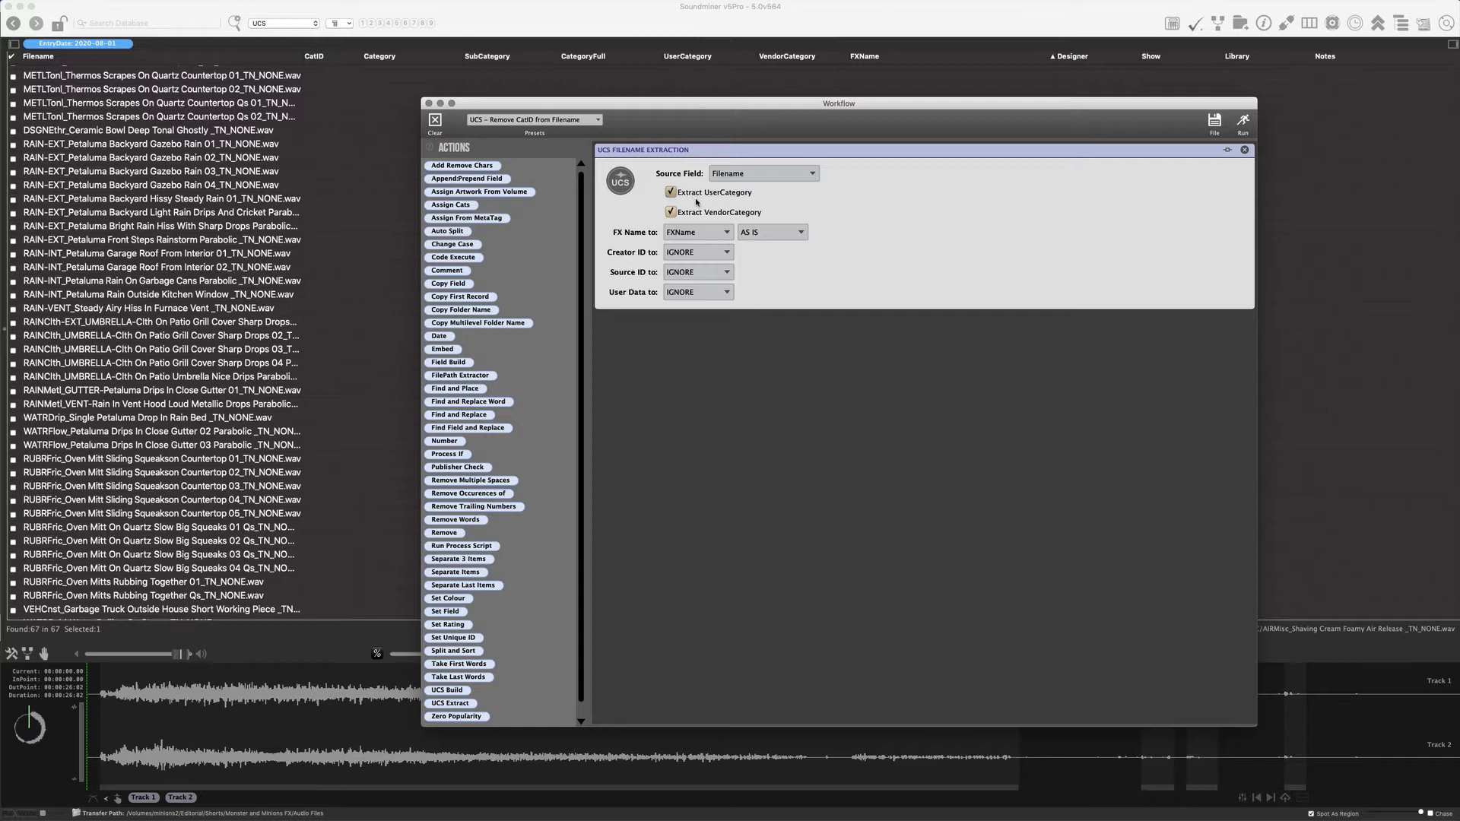
left_click(669, 213)
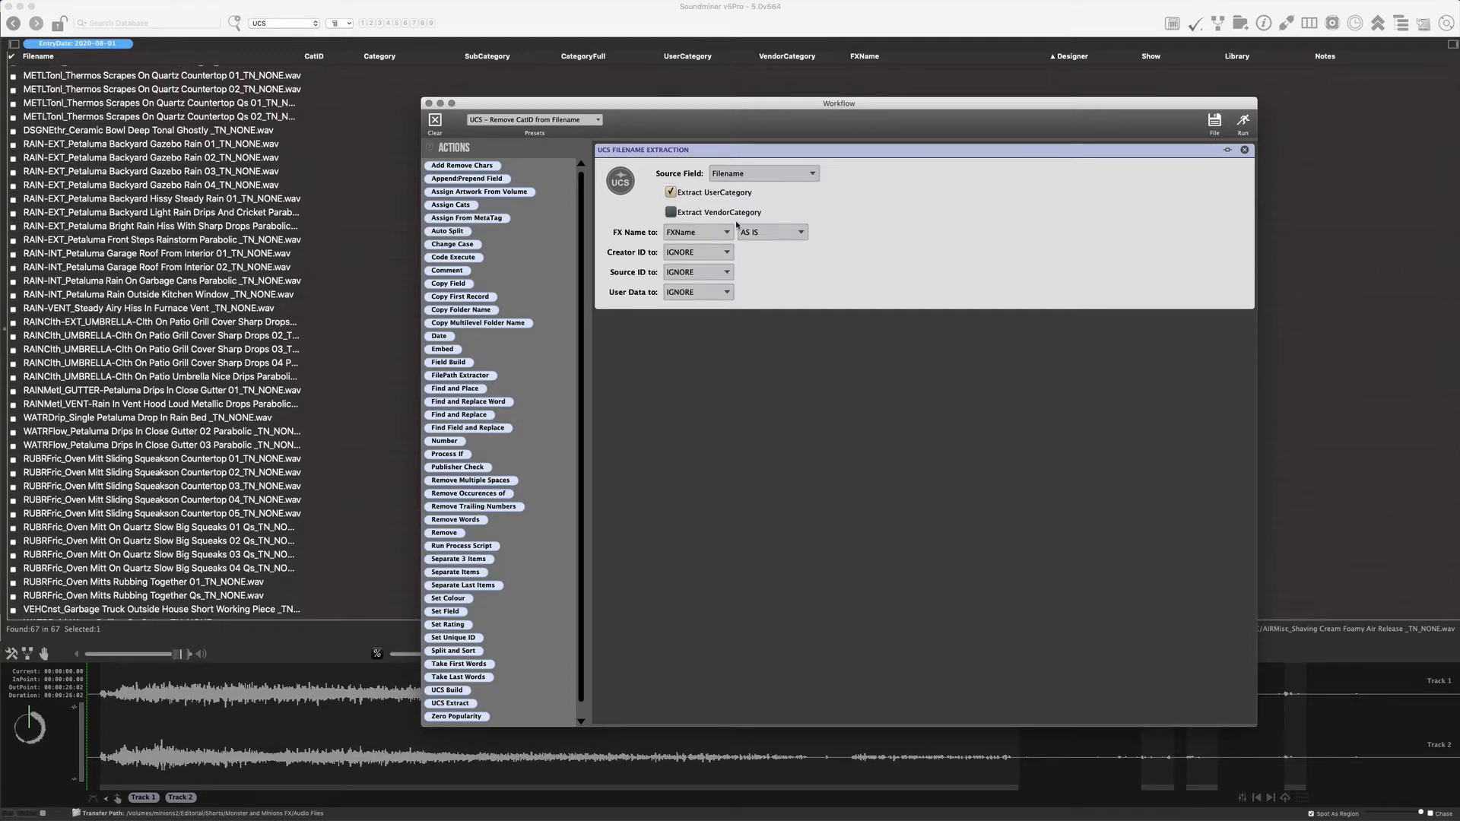
left_click(669, 213)
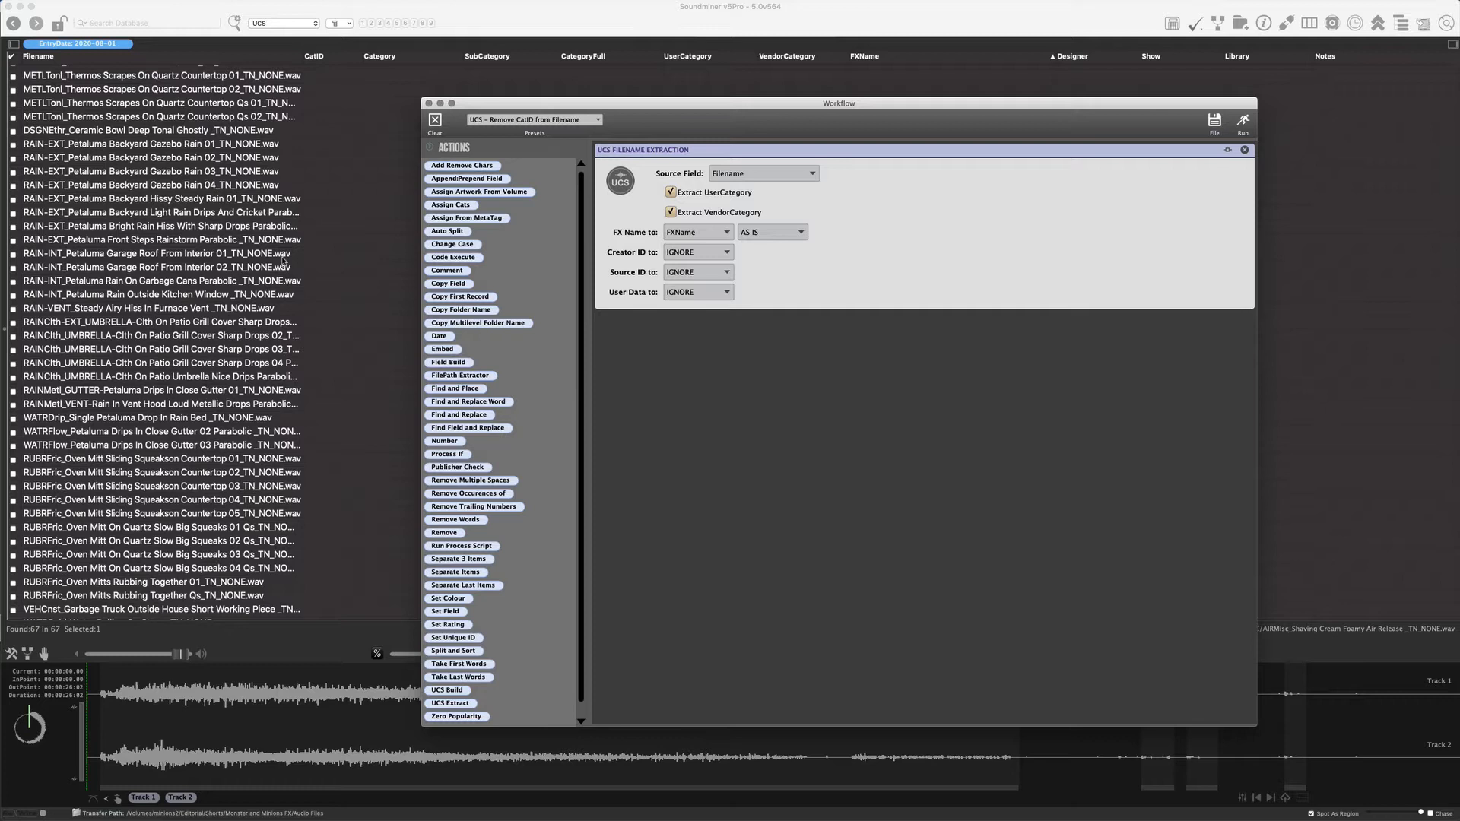
mouse_move(363, 172)
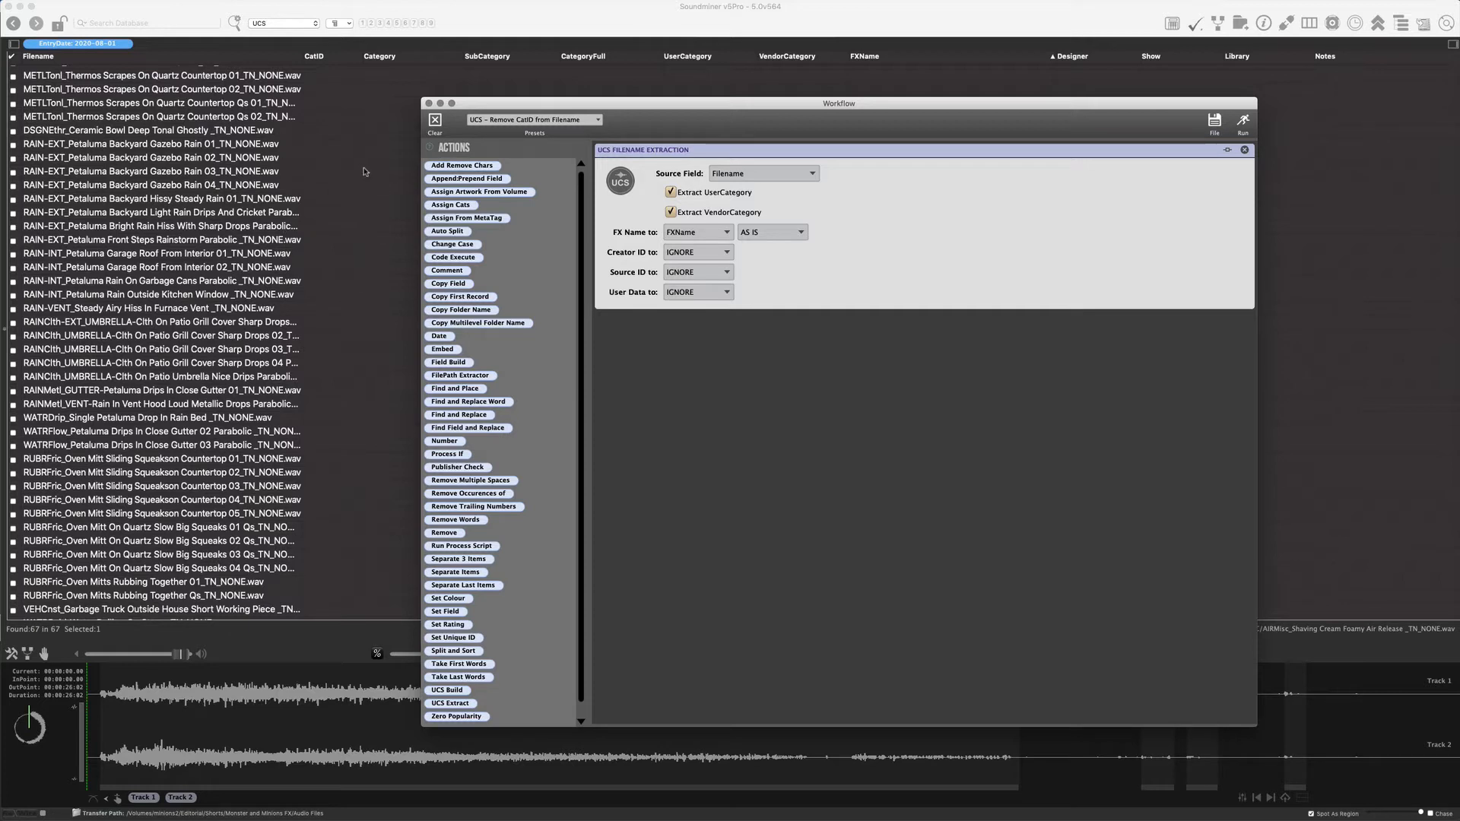
left_click(771, 231)
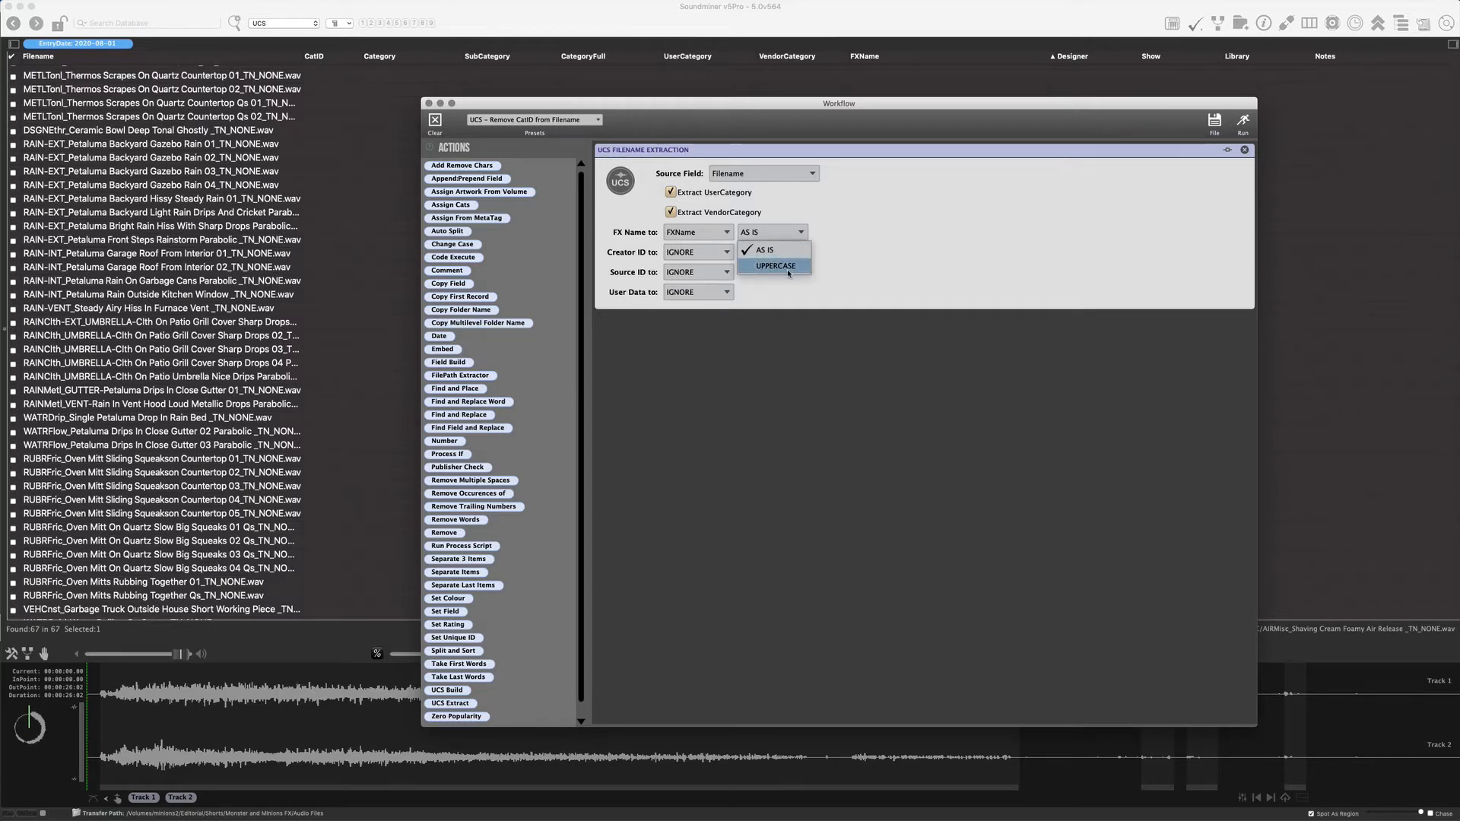
left_click(774, 264)
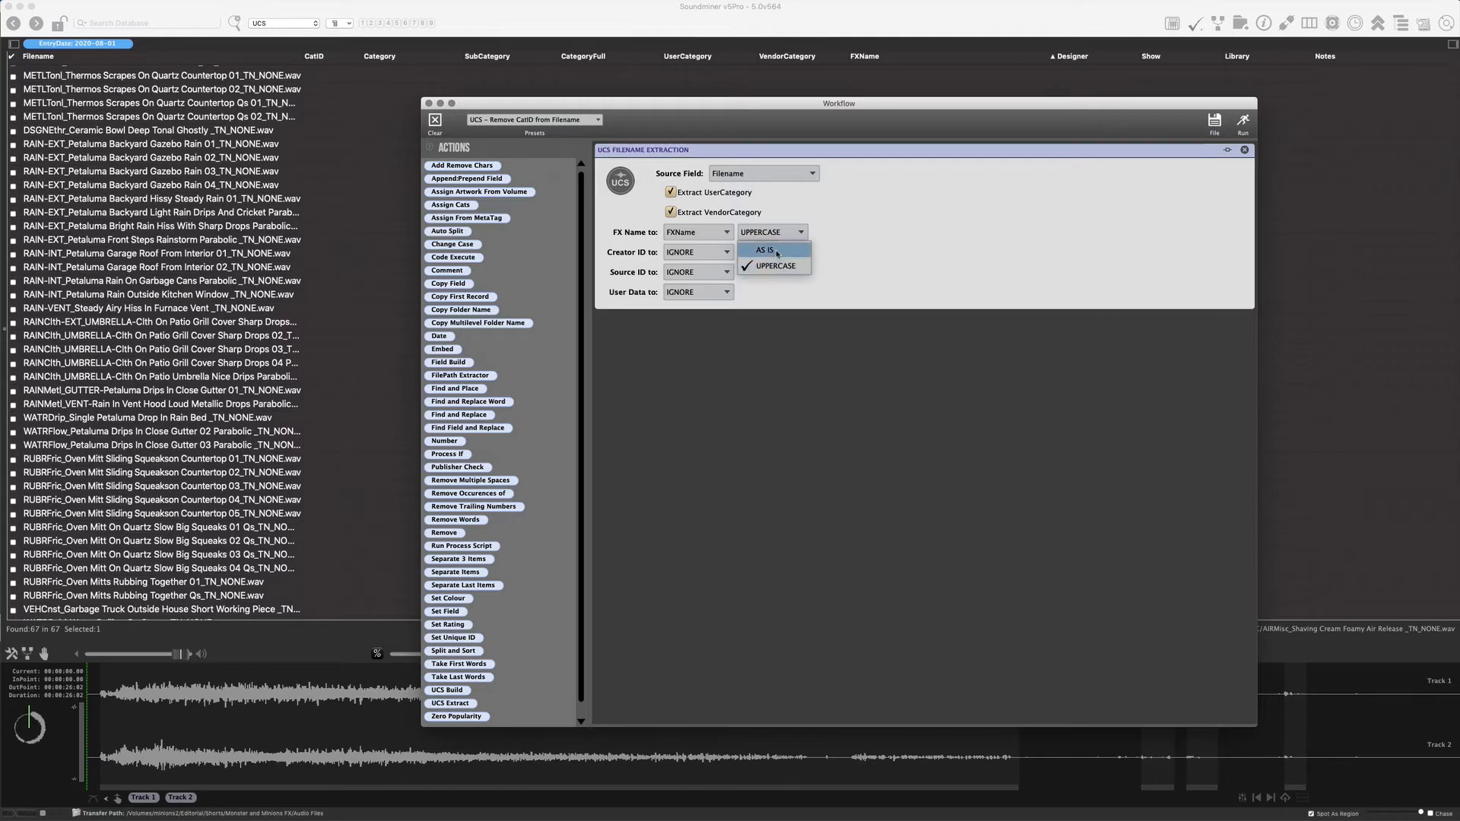
left_click(765, 249)
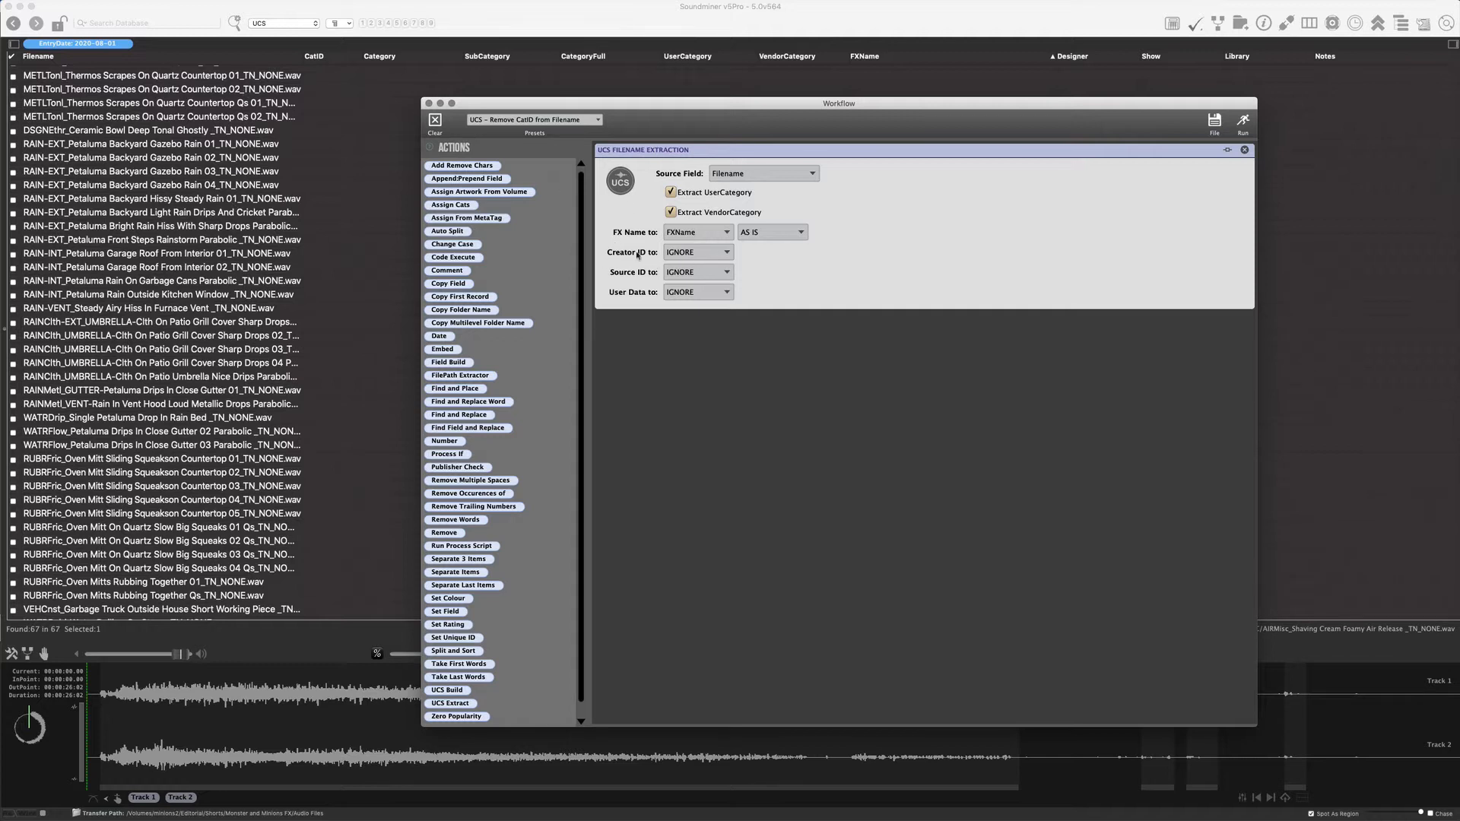
- Map Creator ID to Designer and Source ID to Show in the UCS extraction step
left_click(697, 251)
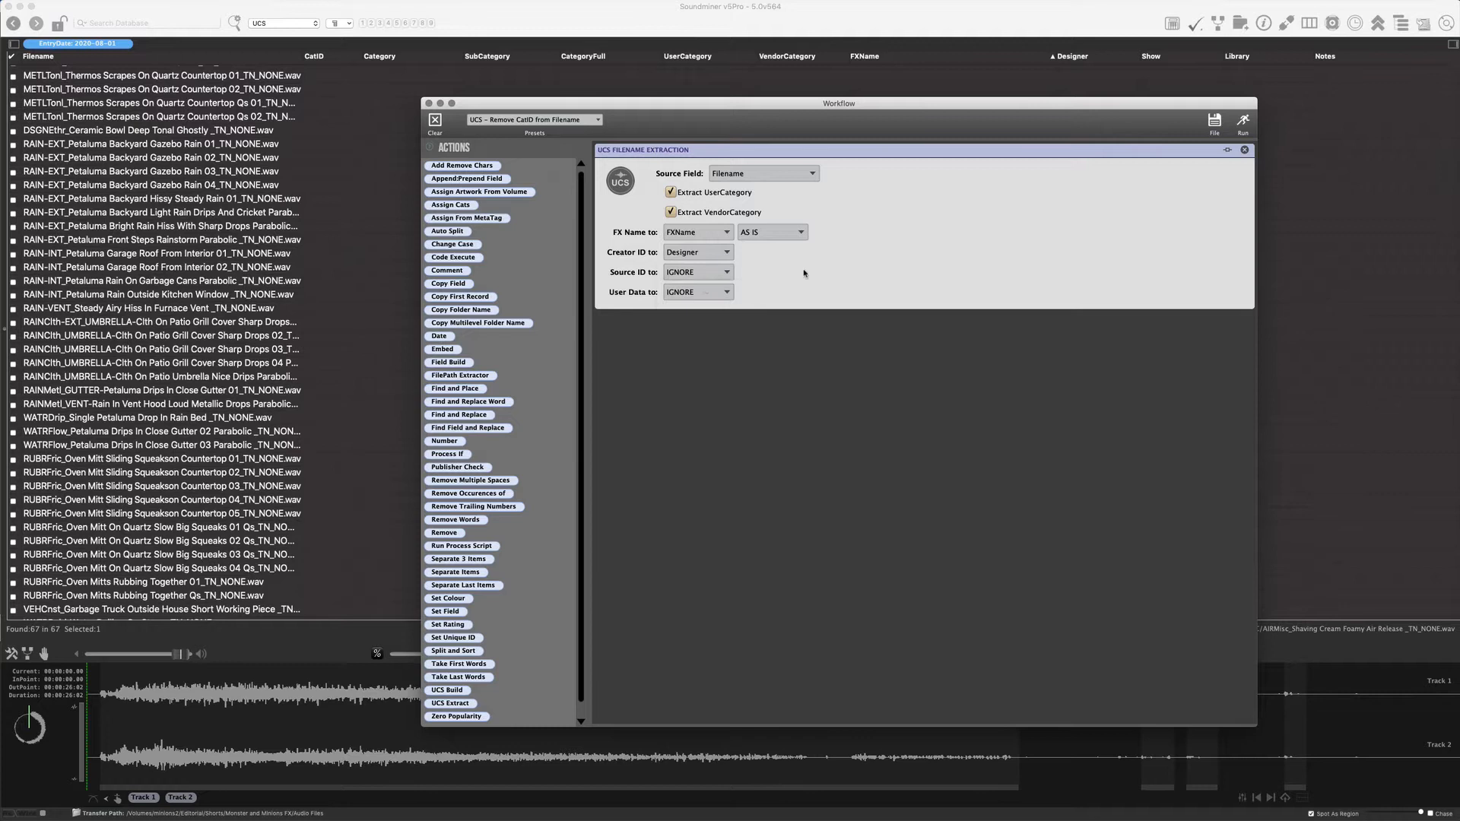
left_click(696, 253)
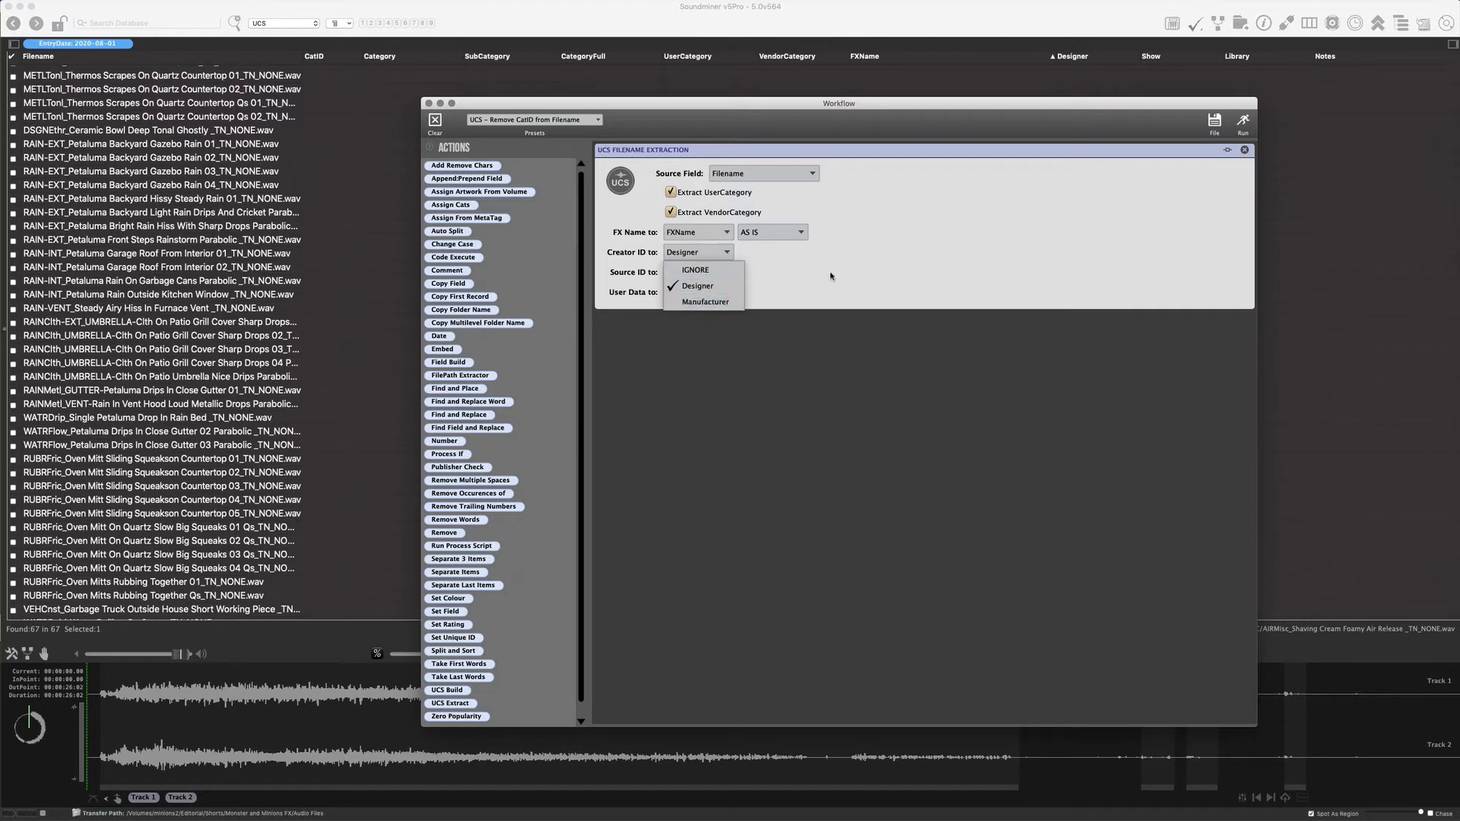
left_click(695, 271)
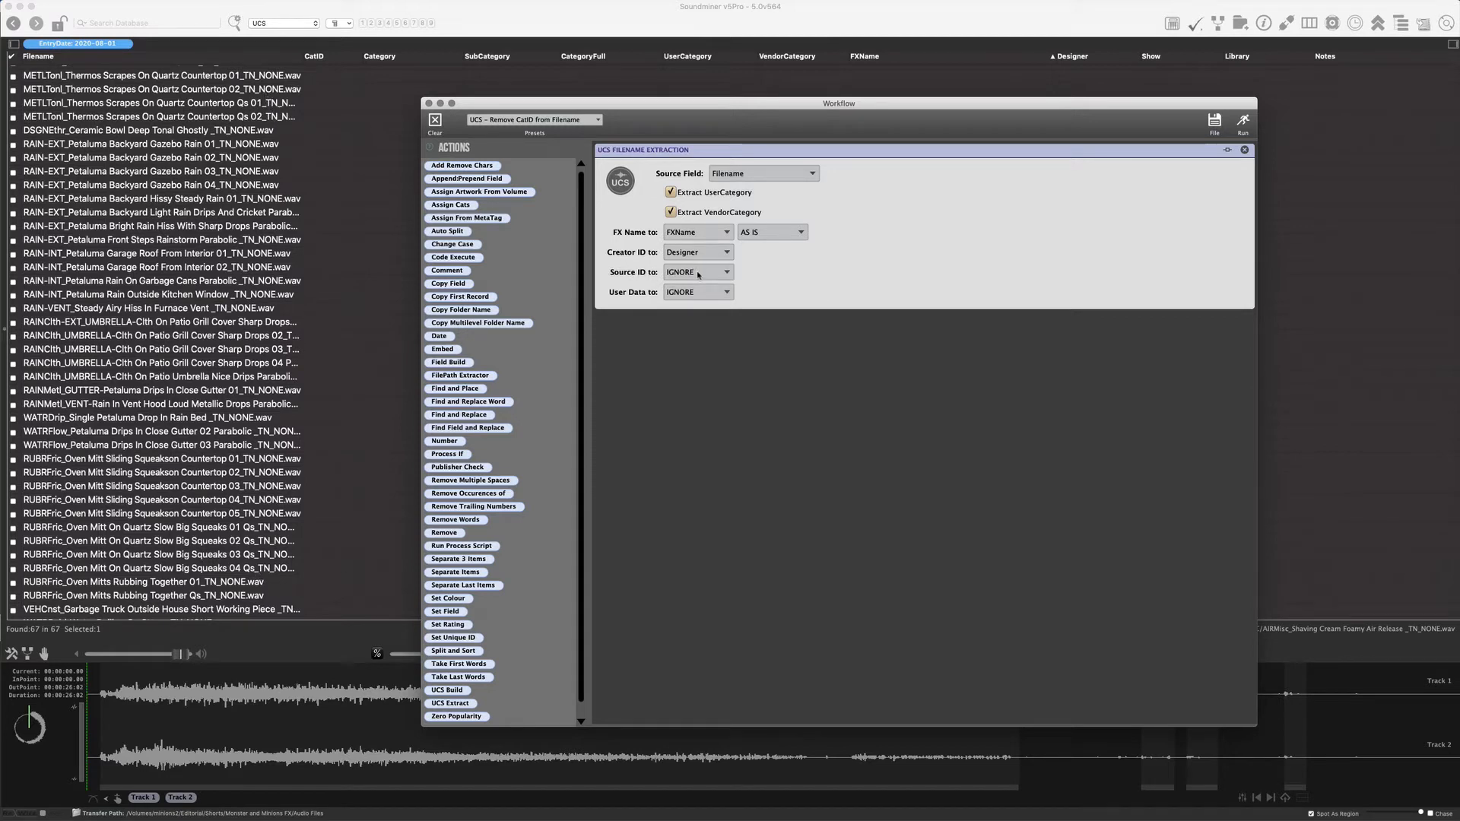
left_click(696, 273)
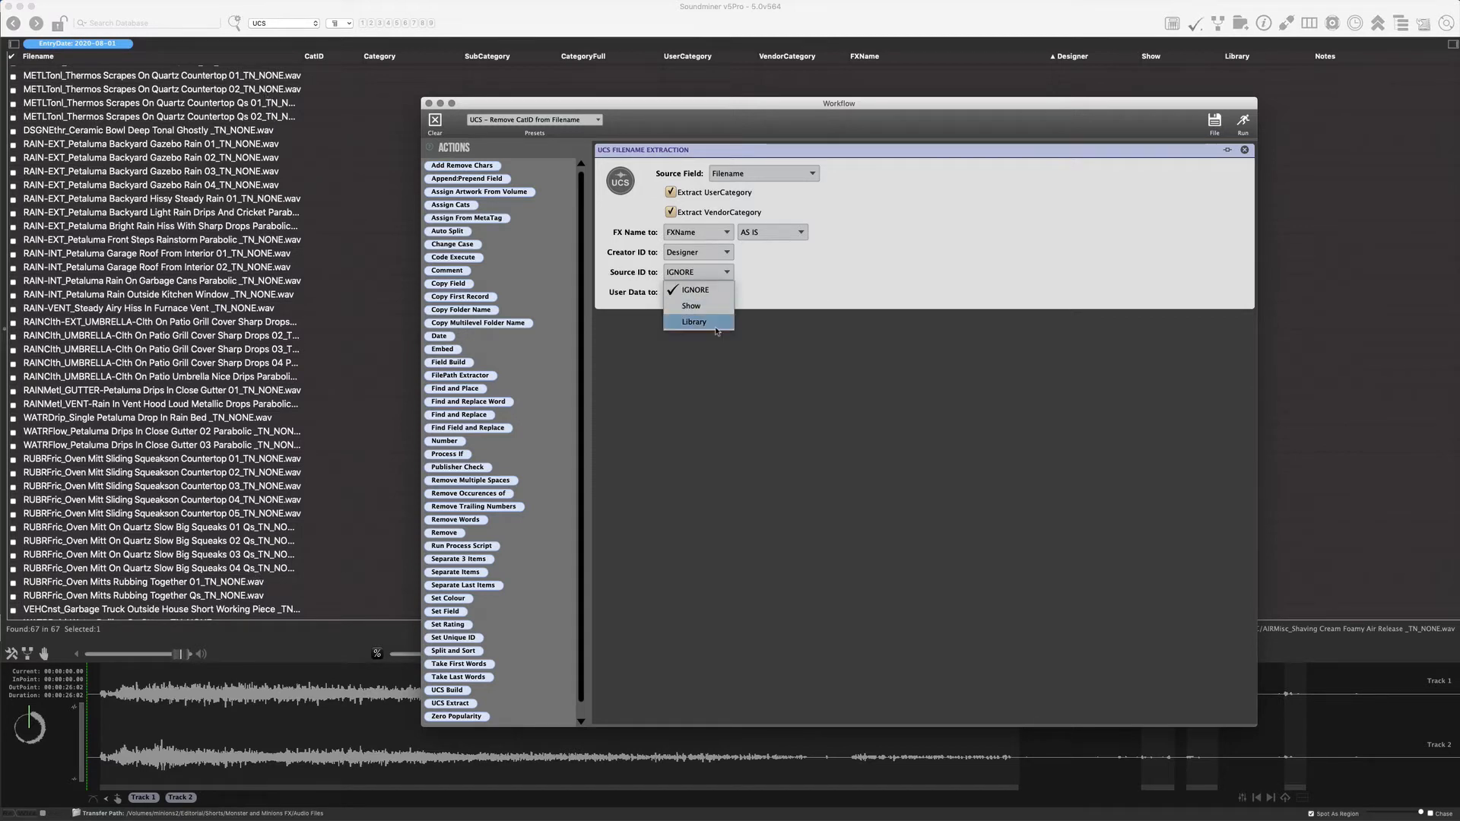
left_click(691, 306)
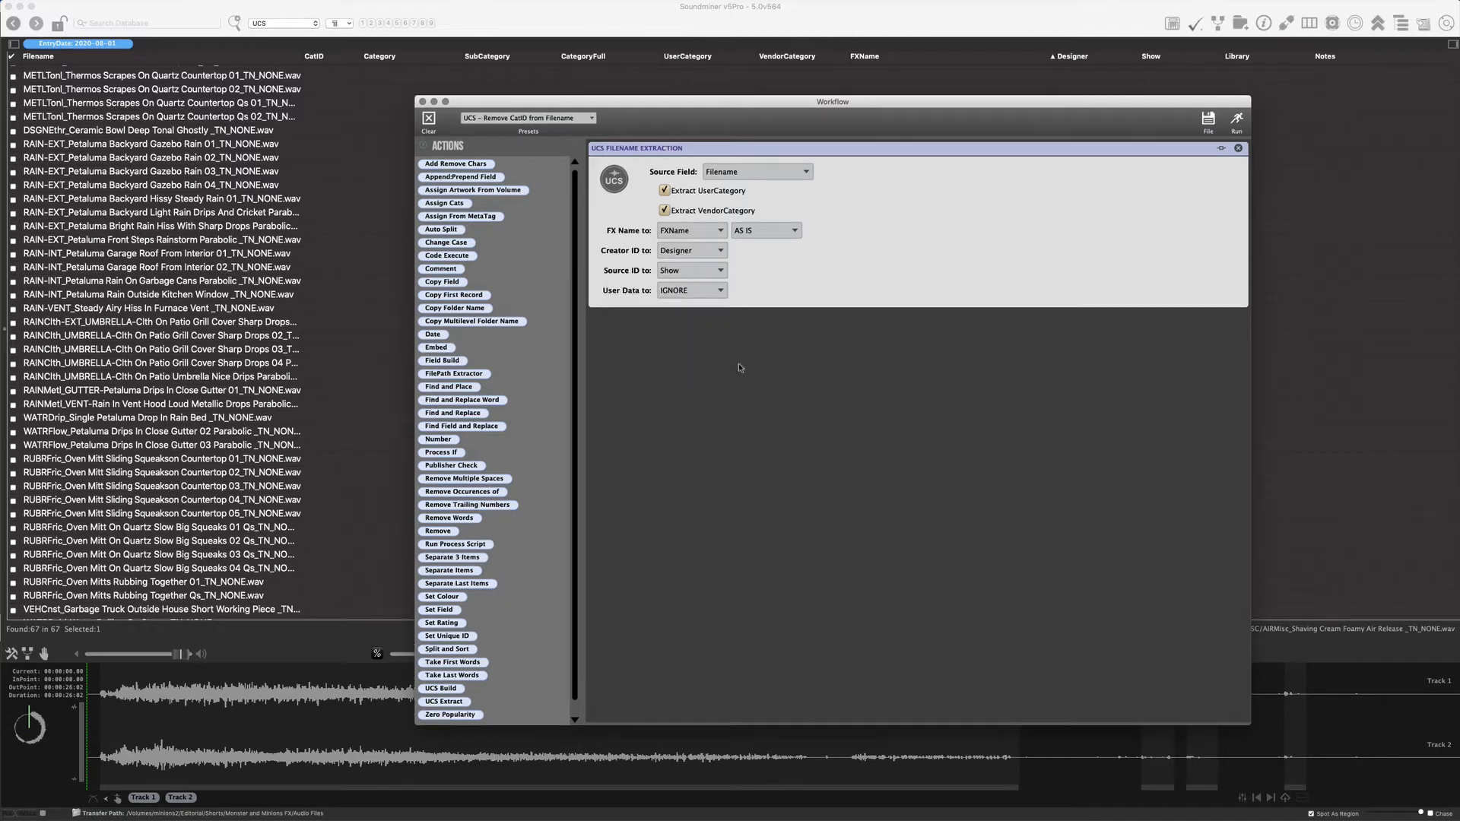
mouse_move(686, 301)
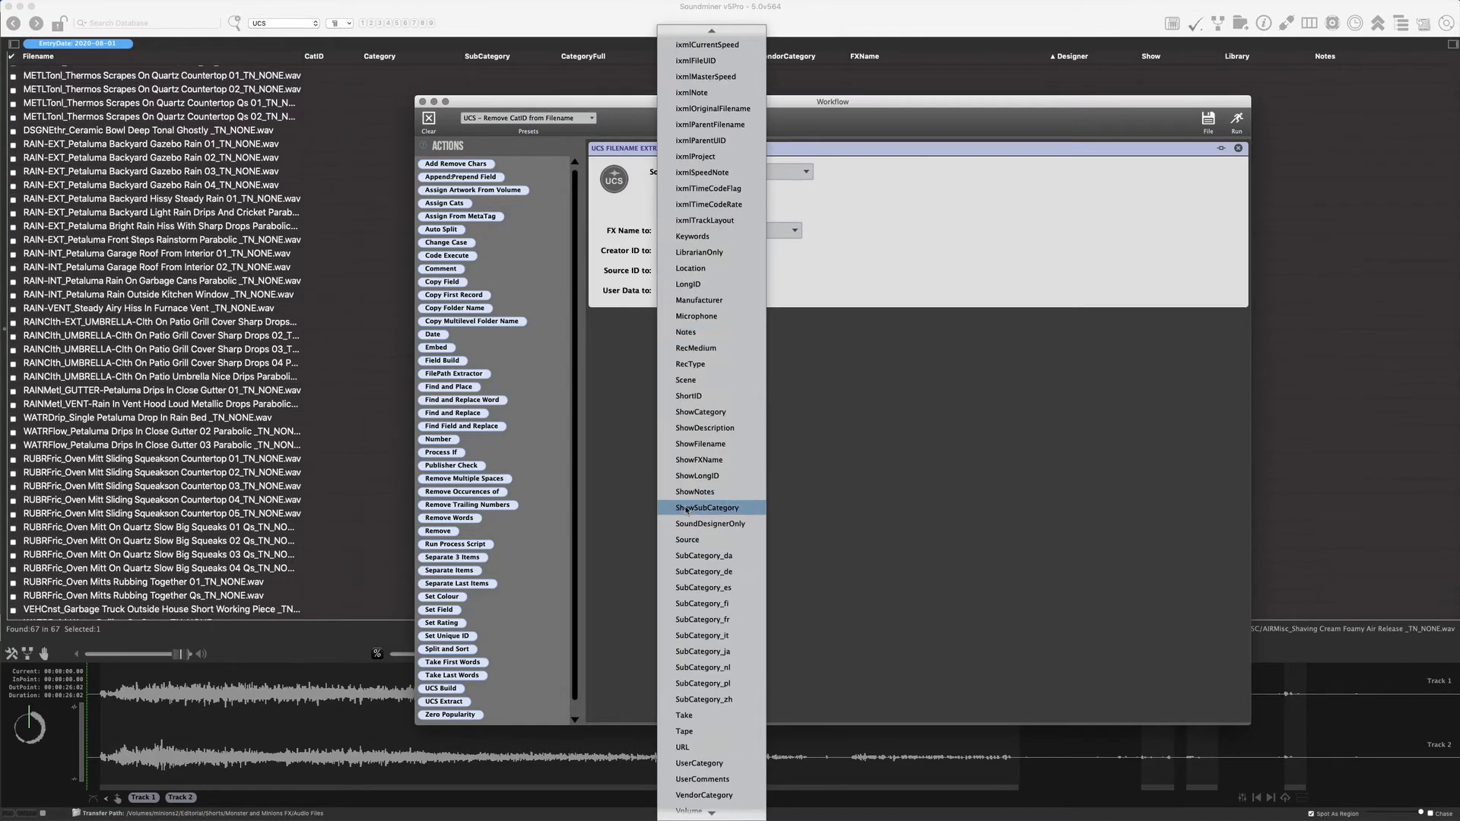
- Scroll the metadata field list to review further extraction destinations, keeping Designer and Show
scroll("down", 3)
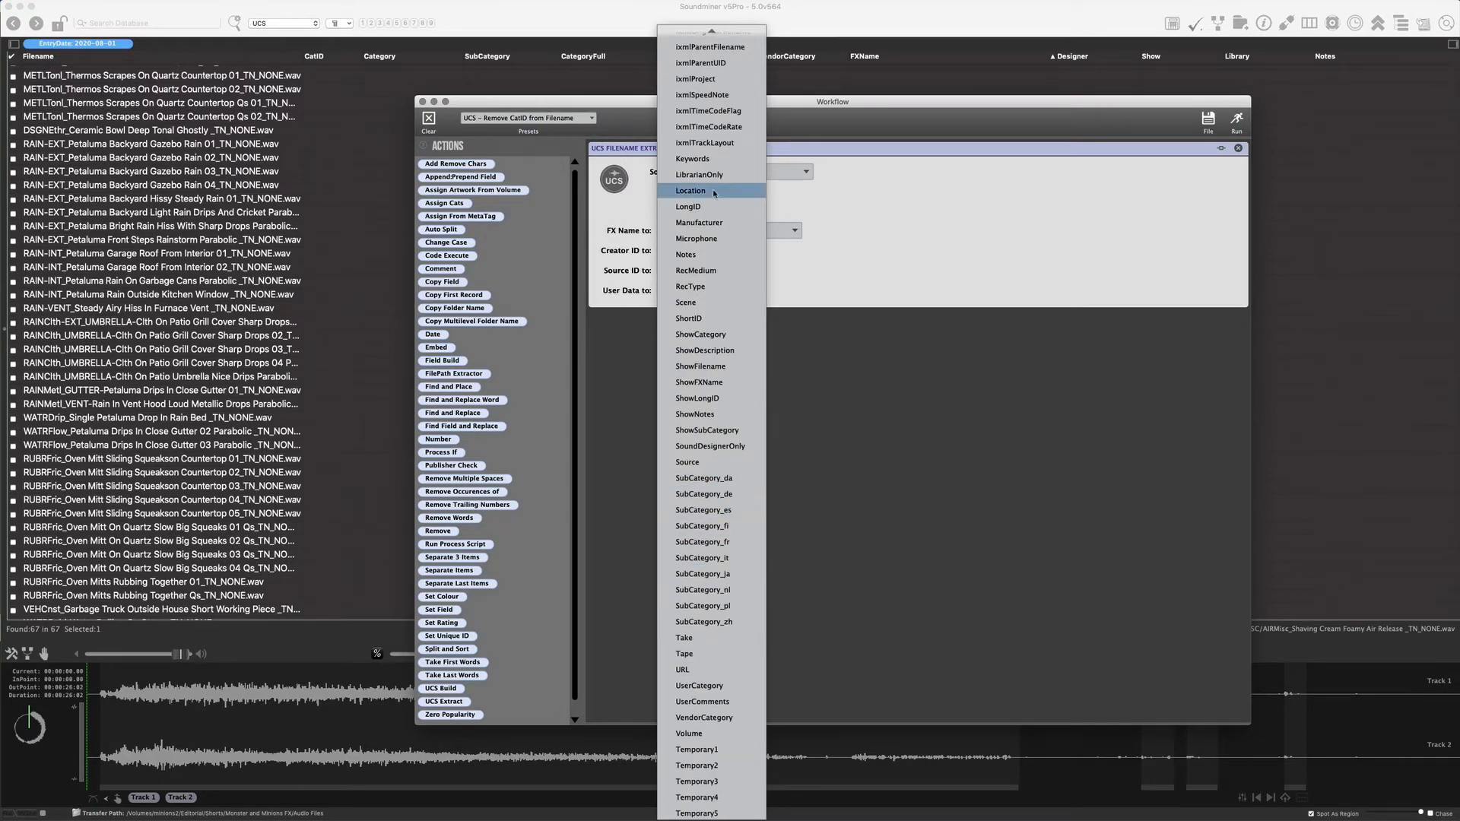
mouse_move(748, 242)
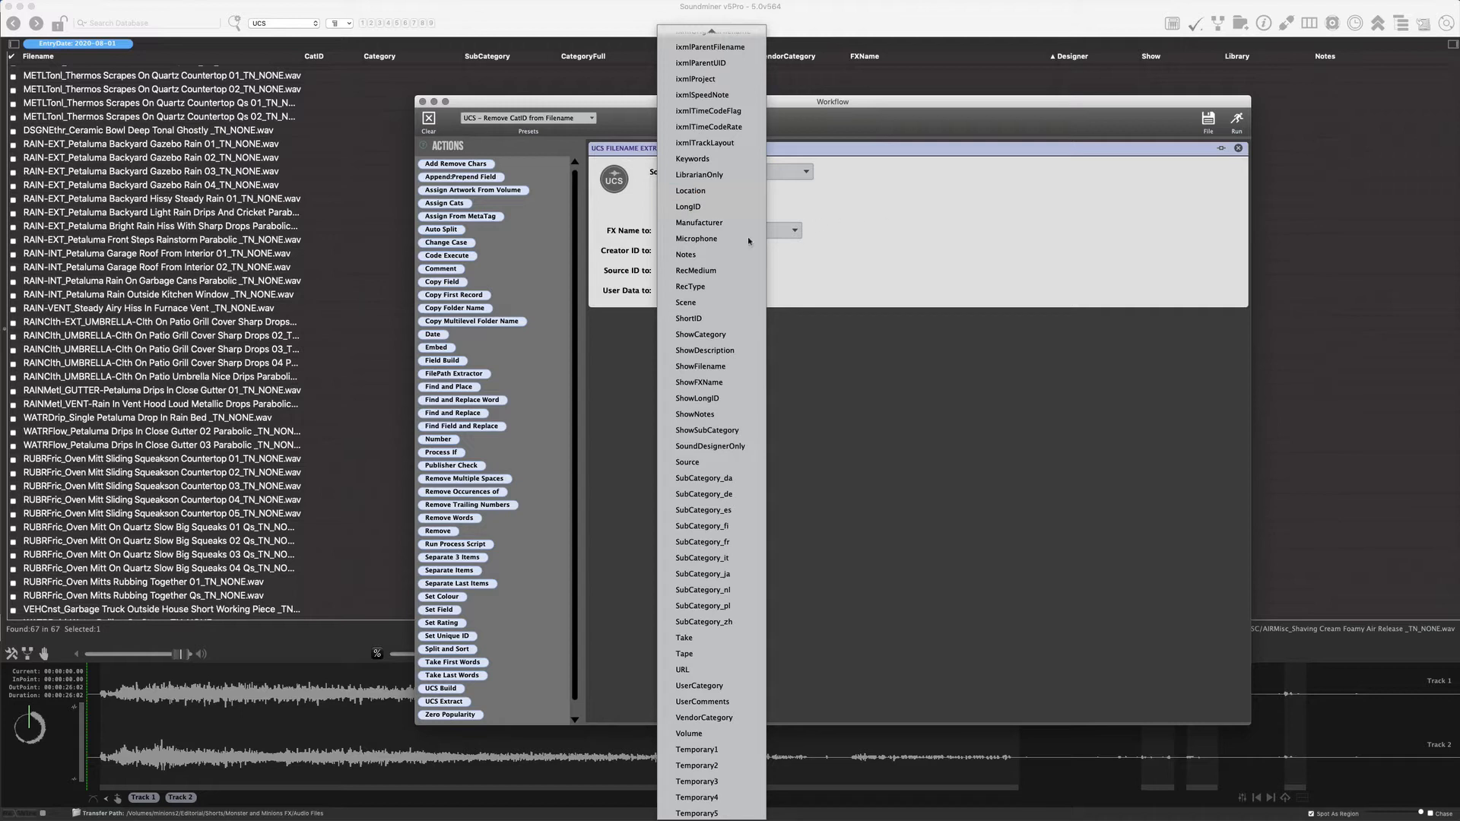
mouse_move(696, 238)
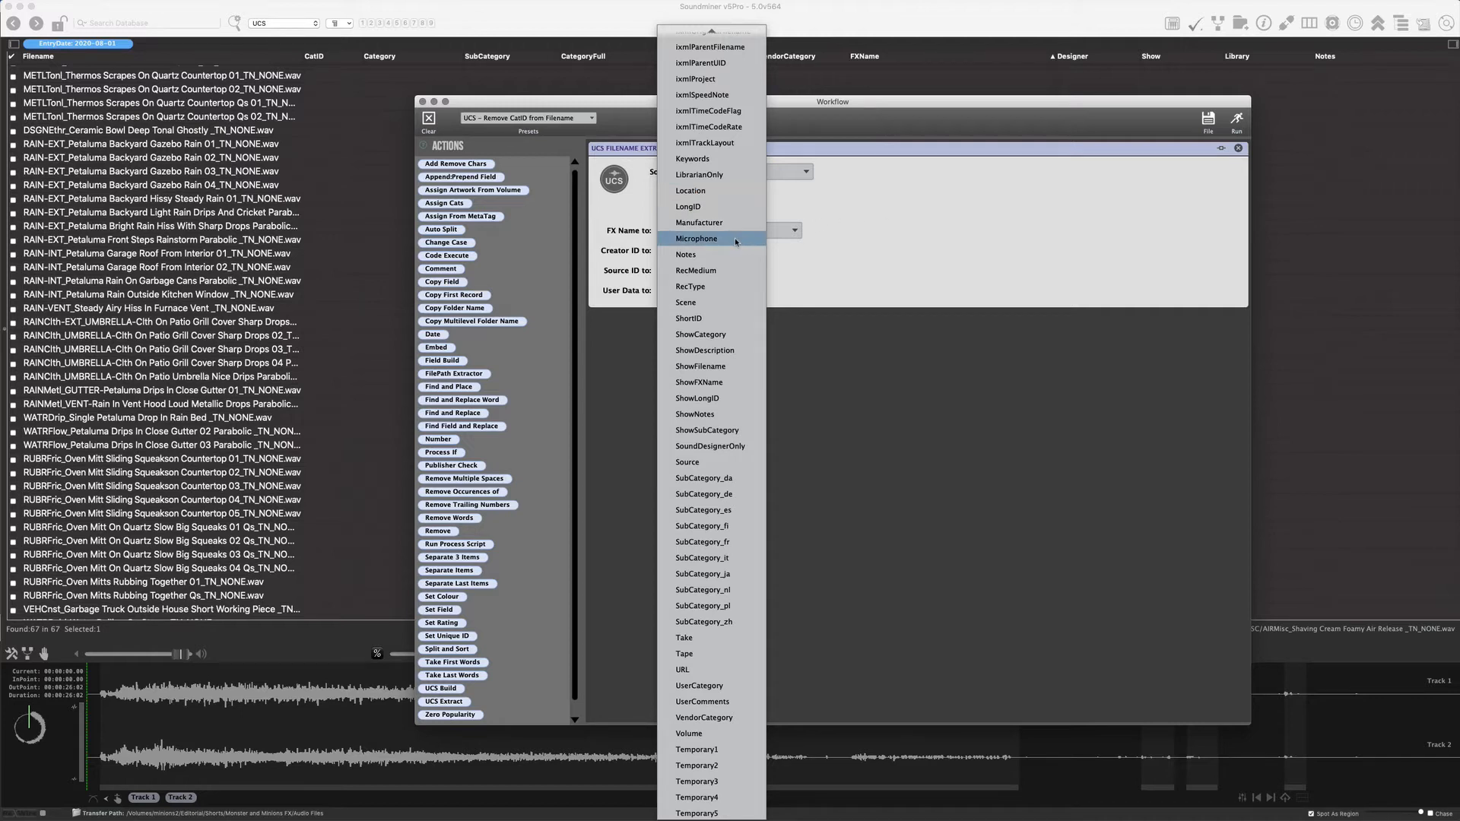
mouse_move(689, 206)
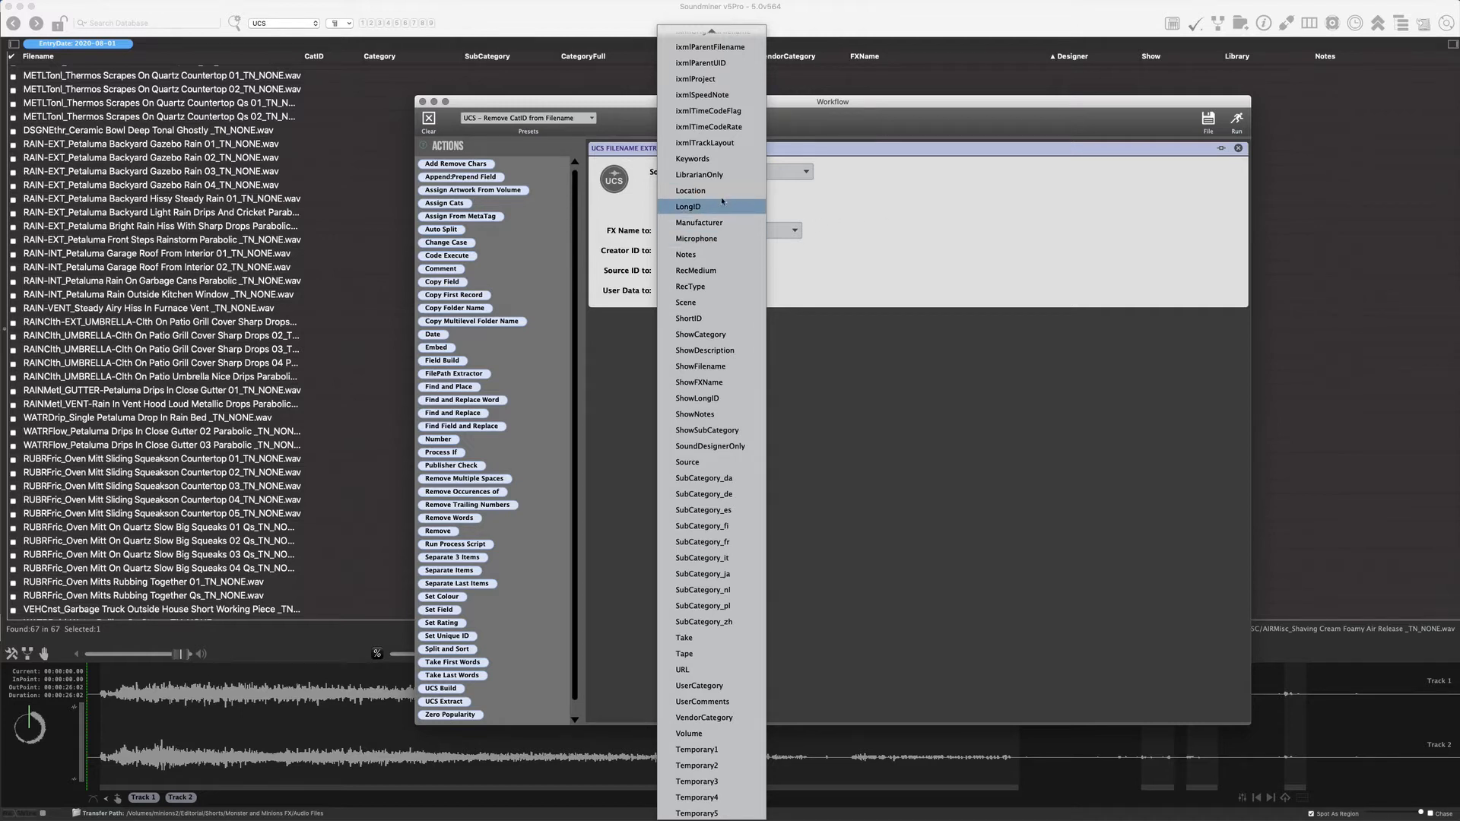
mouse_move(691, 190)
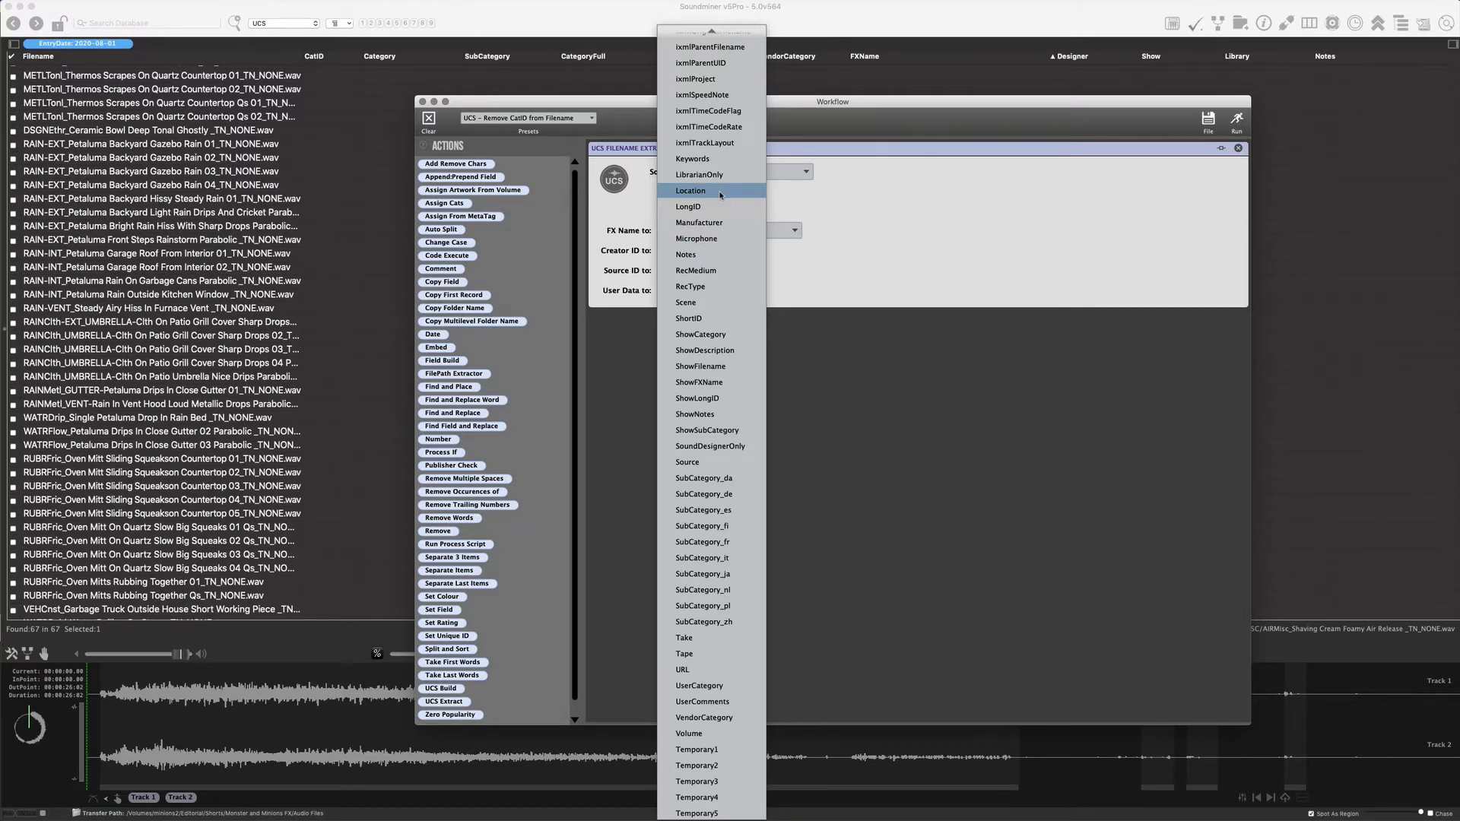
mouse_move(710, 254)
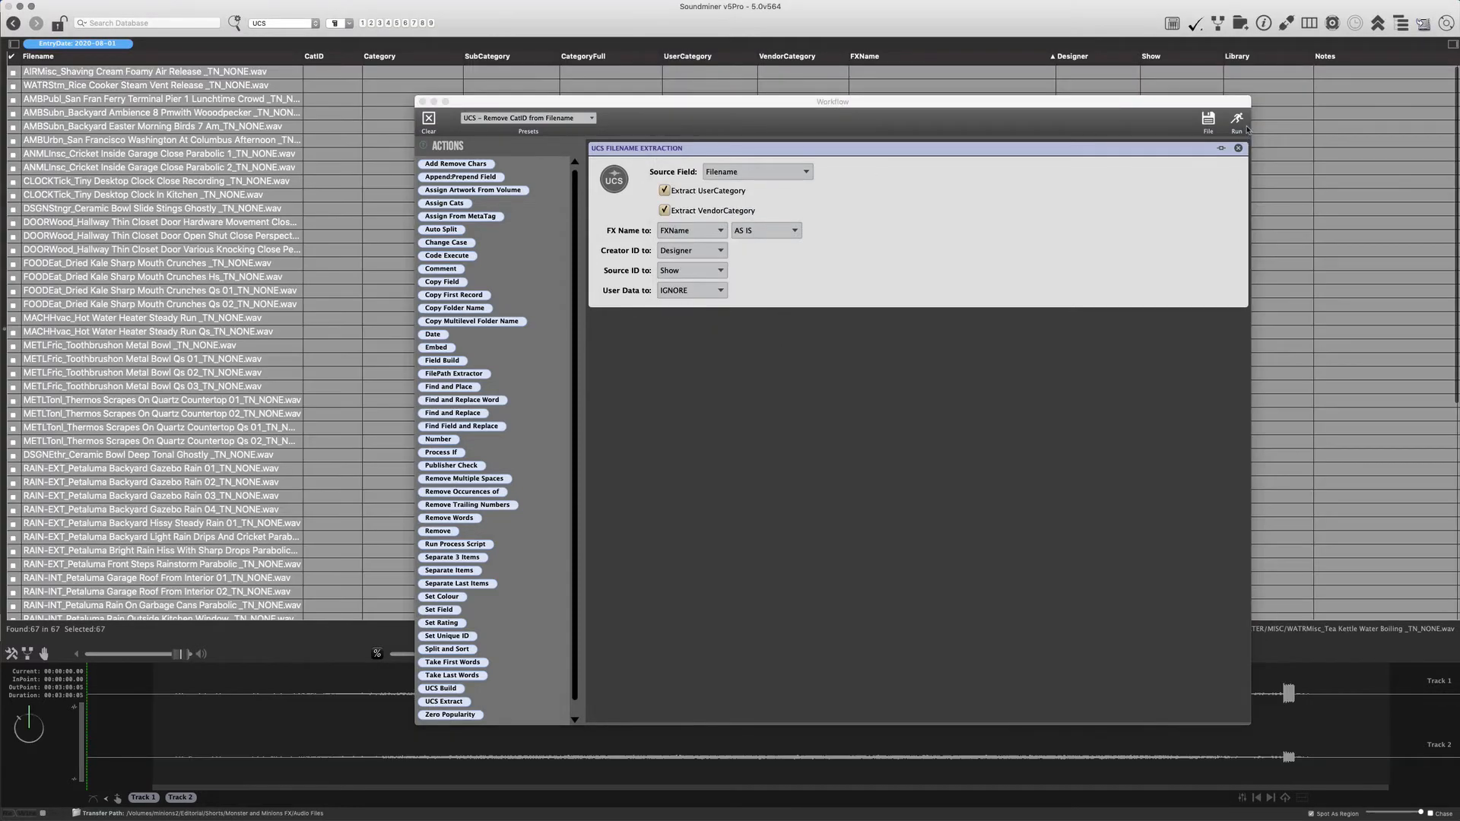
- Run the UCS Filename Extraction so all 67 files get CatID, Category, FXName, Designer and Show filled
left_click(1236, 119)
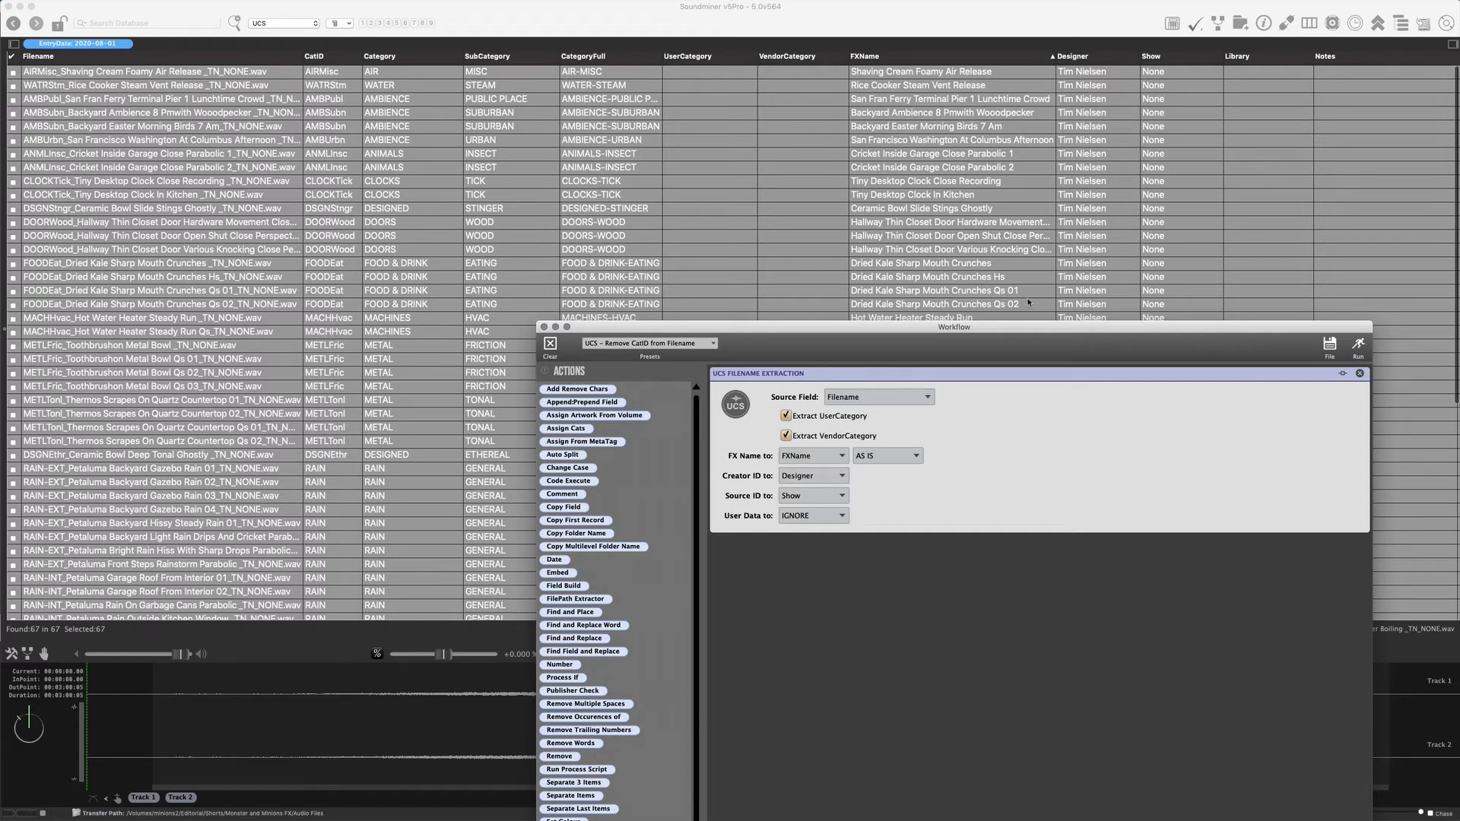
mouse_move(990, 209)
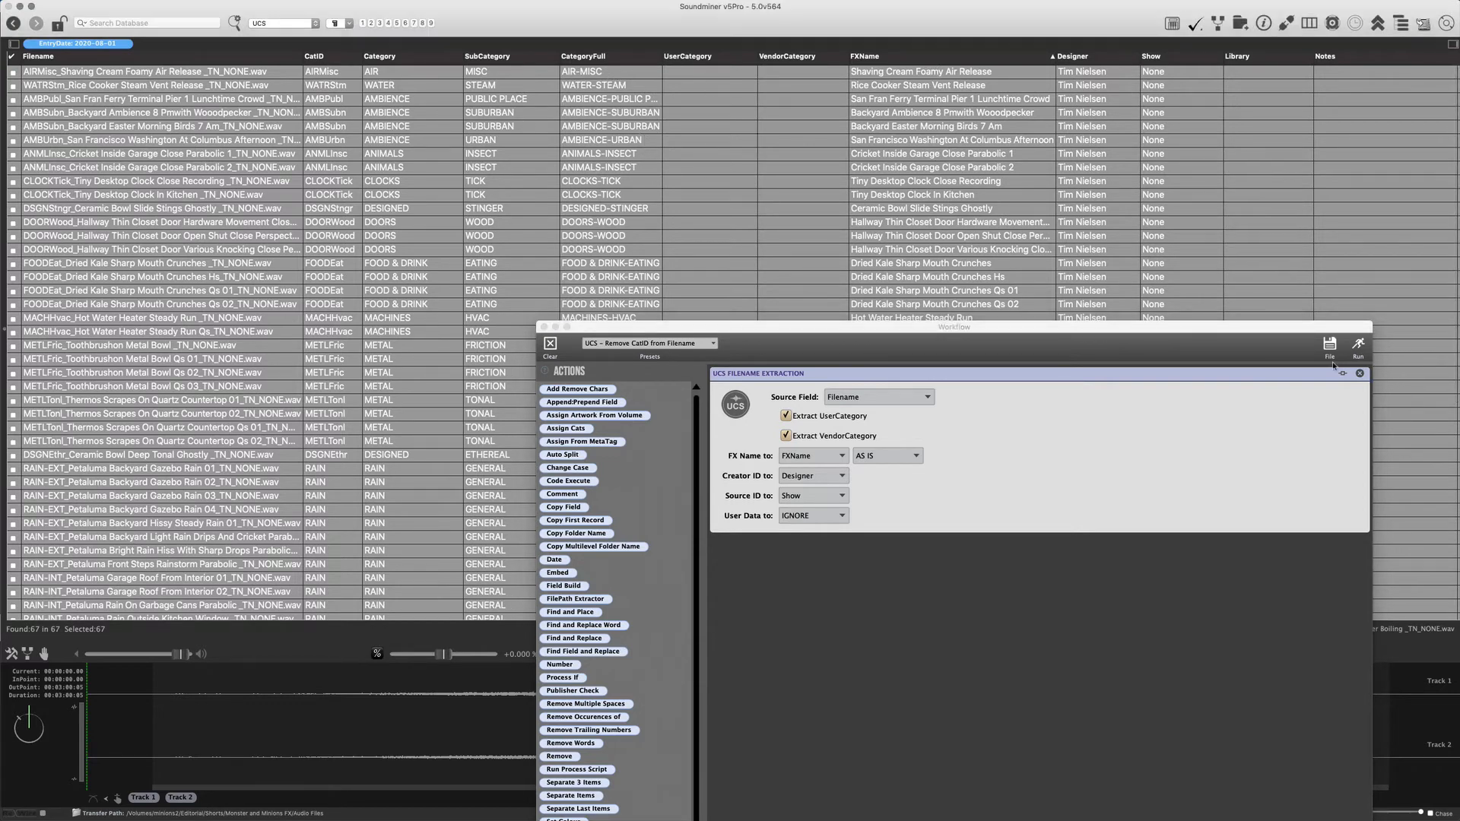
- Replace the workflow with Set Field 'TEST' plus an appended 00 number and run it, renaming files TEST01–TEST67.wav
left_click(158, 209)
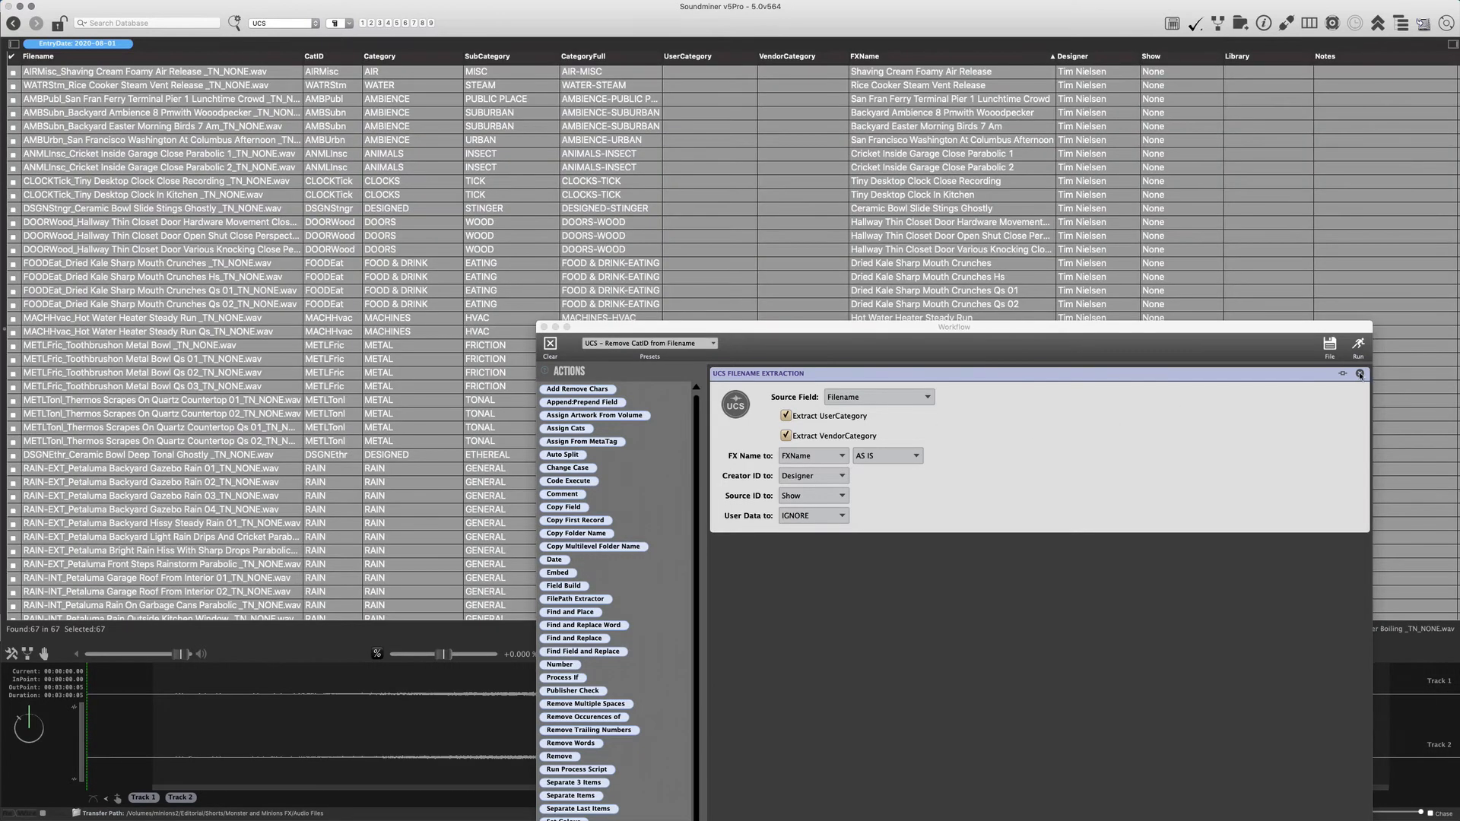
left_click(1358, 374)
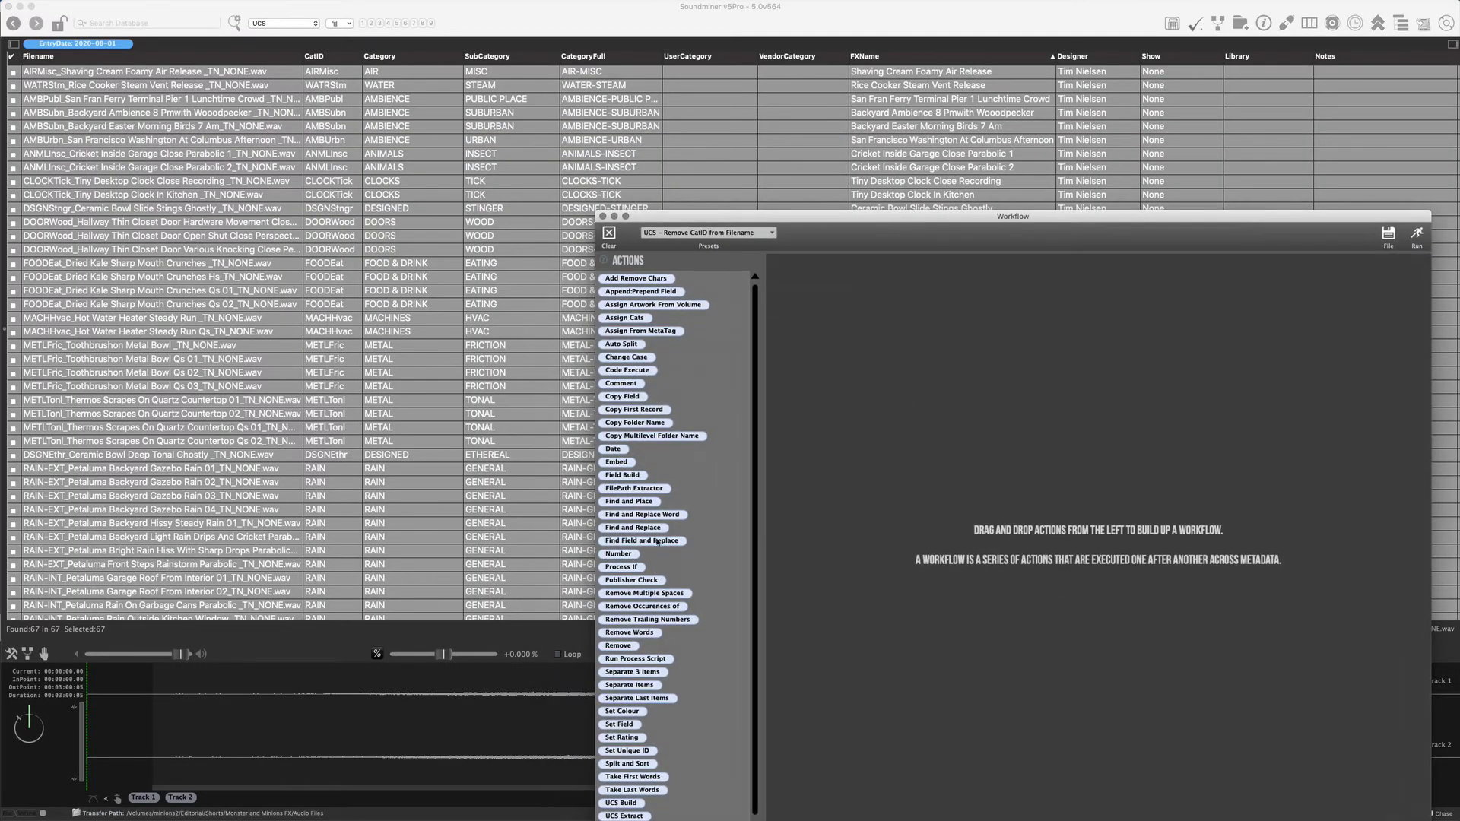
left_click(618, 554)
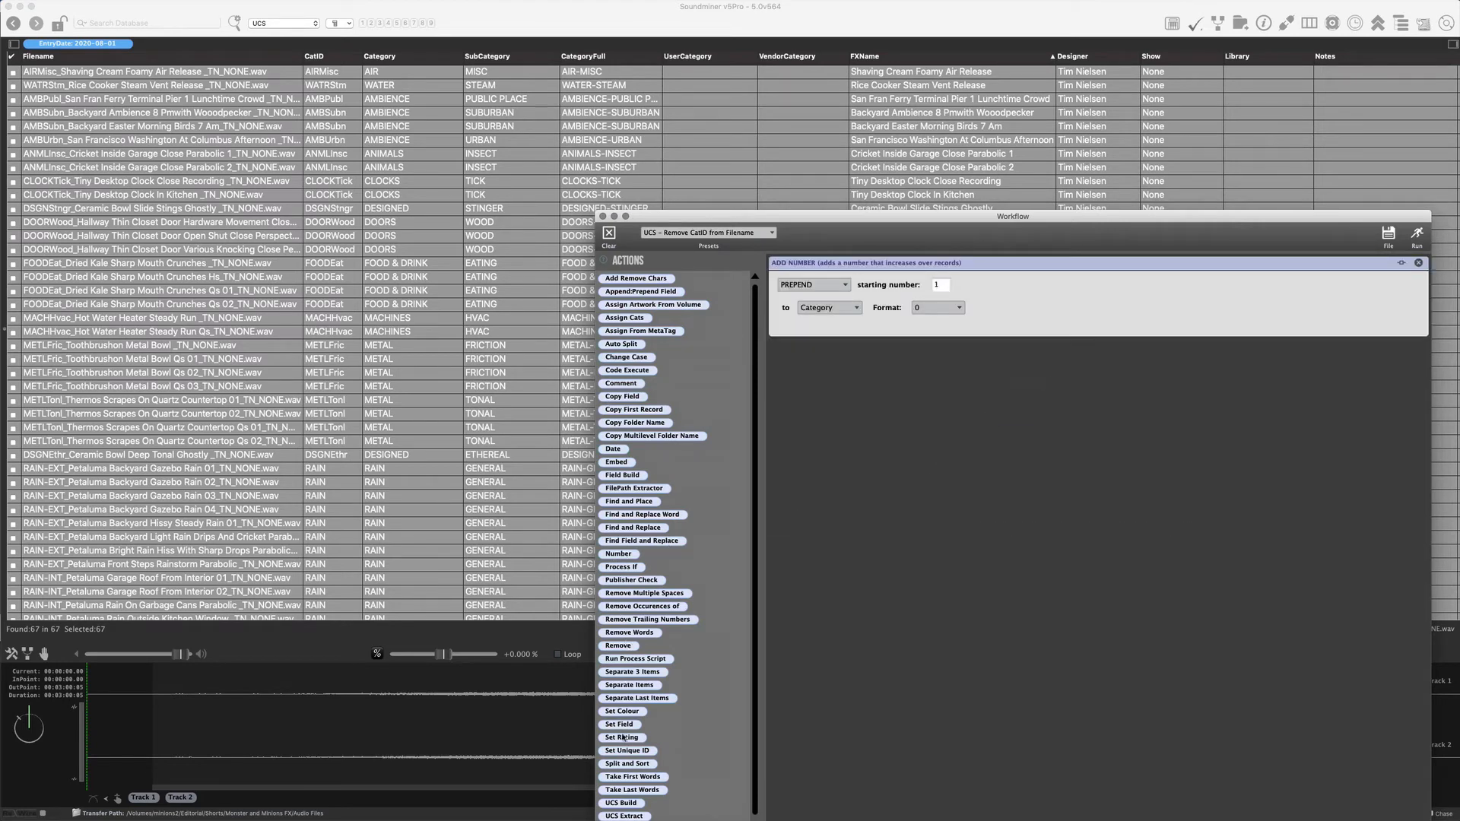
left_click(619, 724)
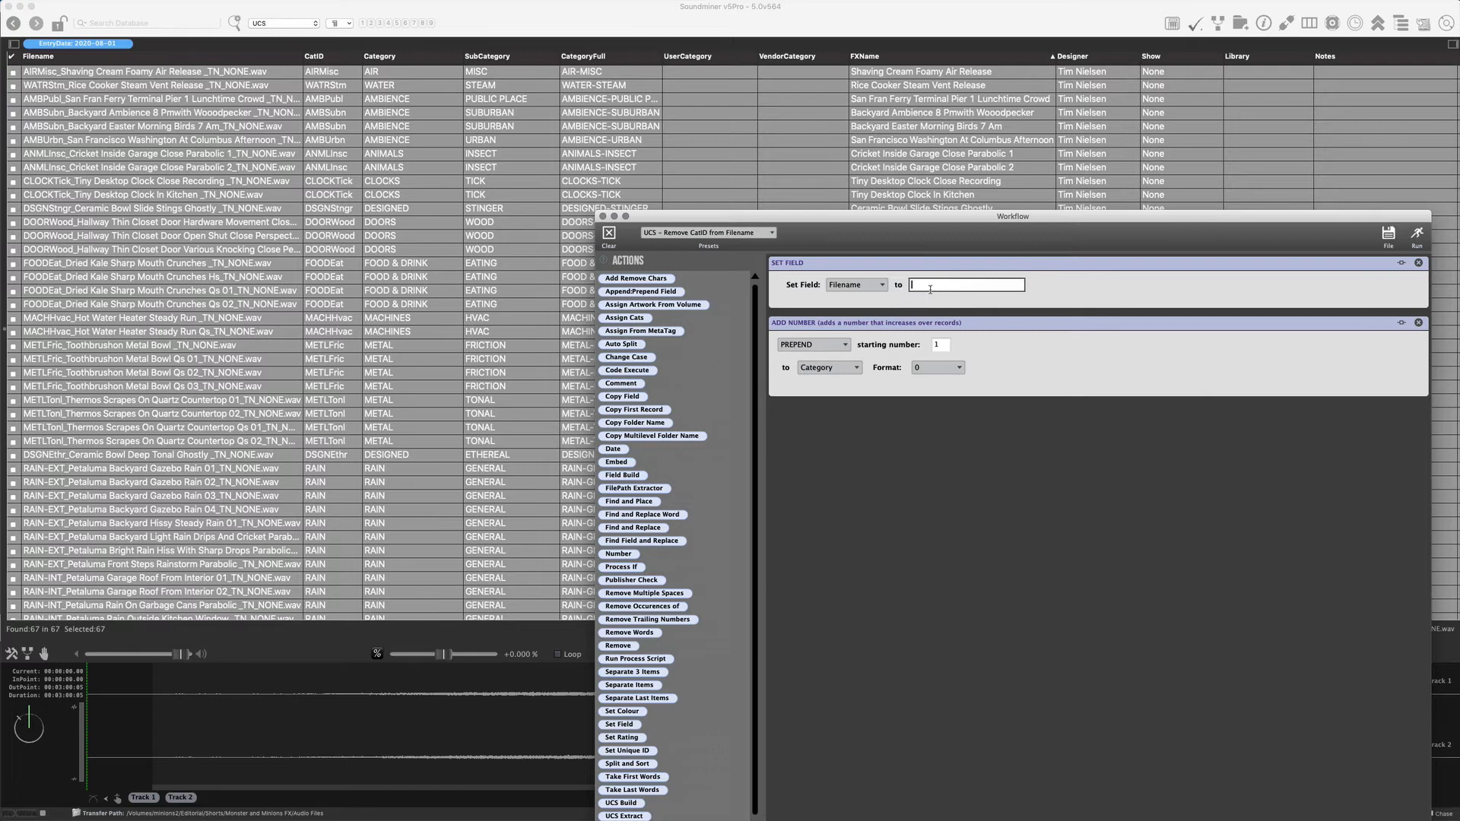
type("TEST")
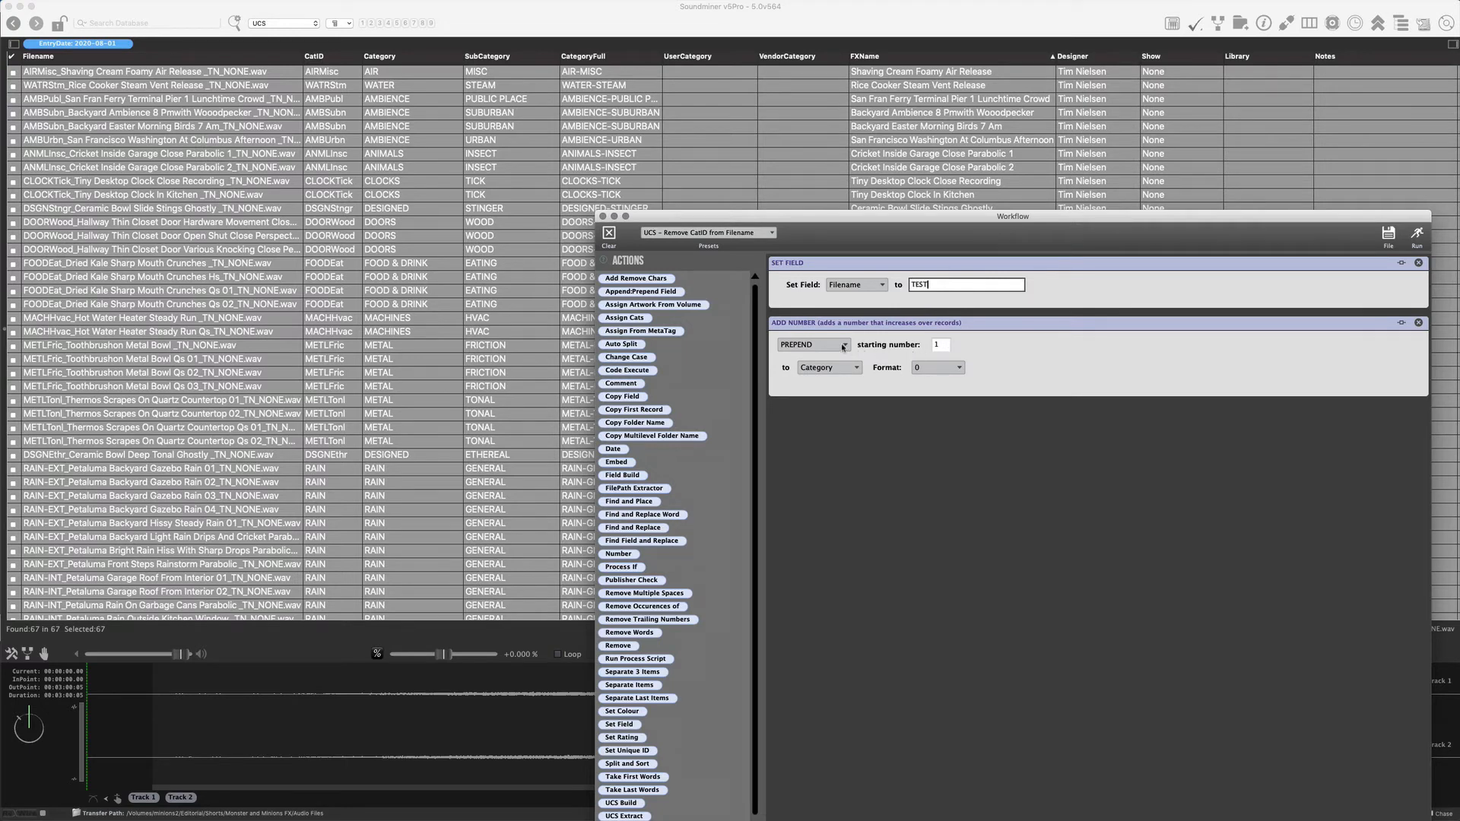
left_click(811, 346)
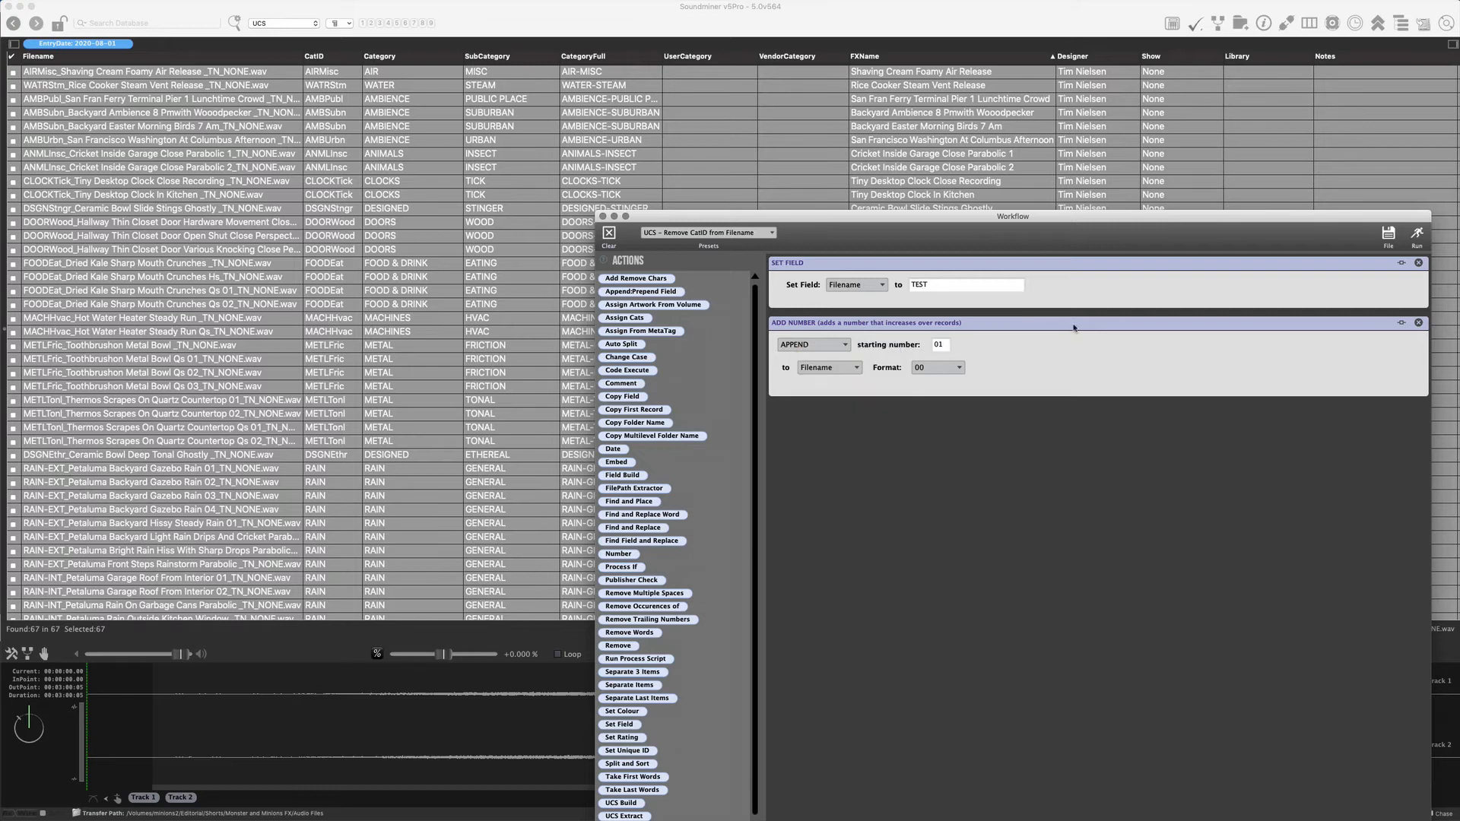
left_click(1414, 239)
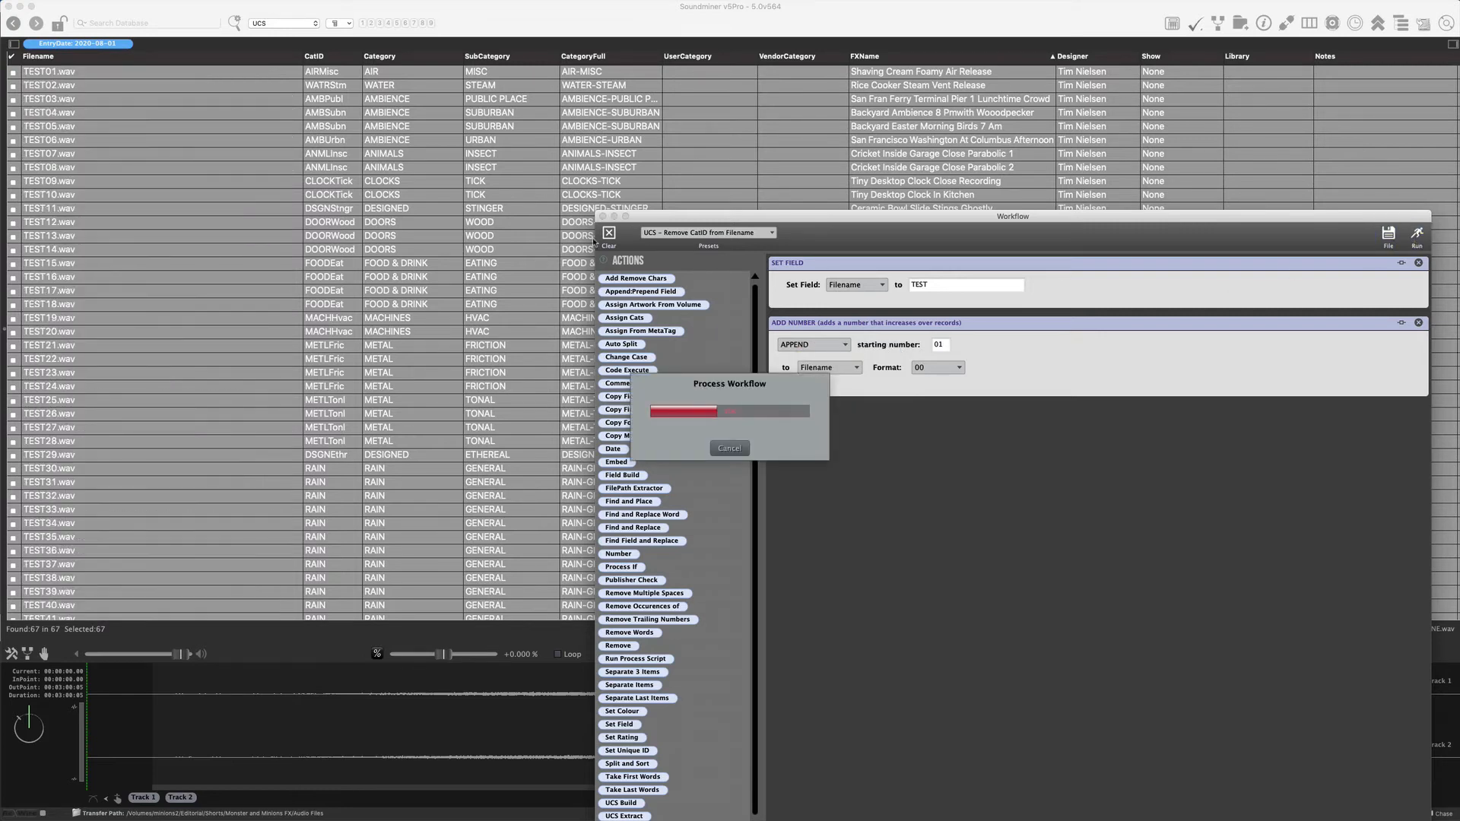
left_click(729, 447)
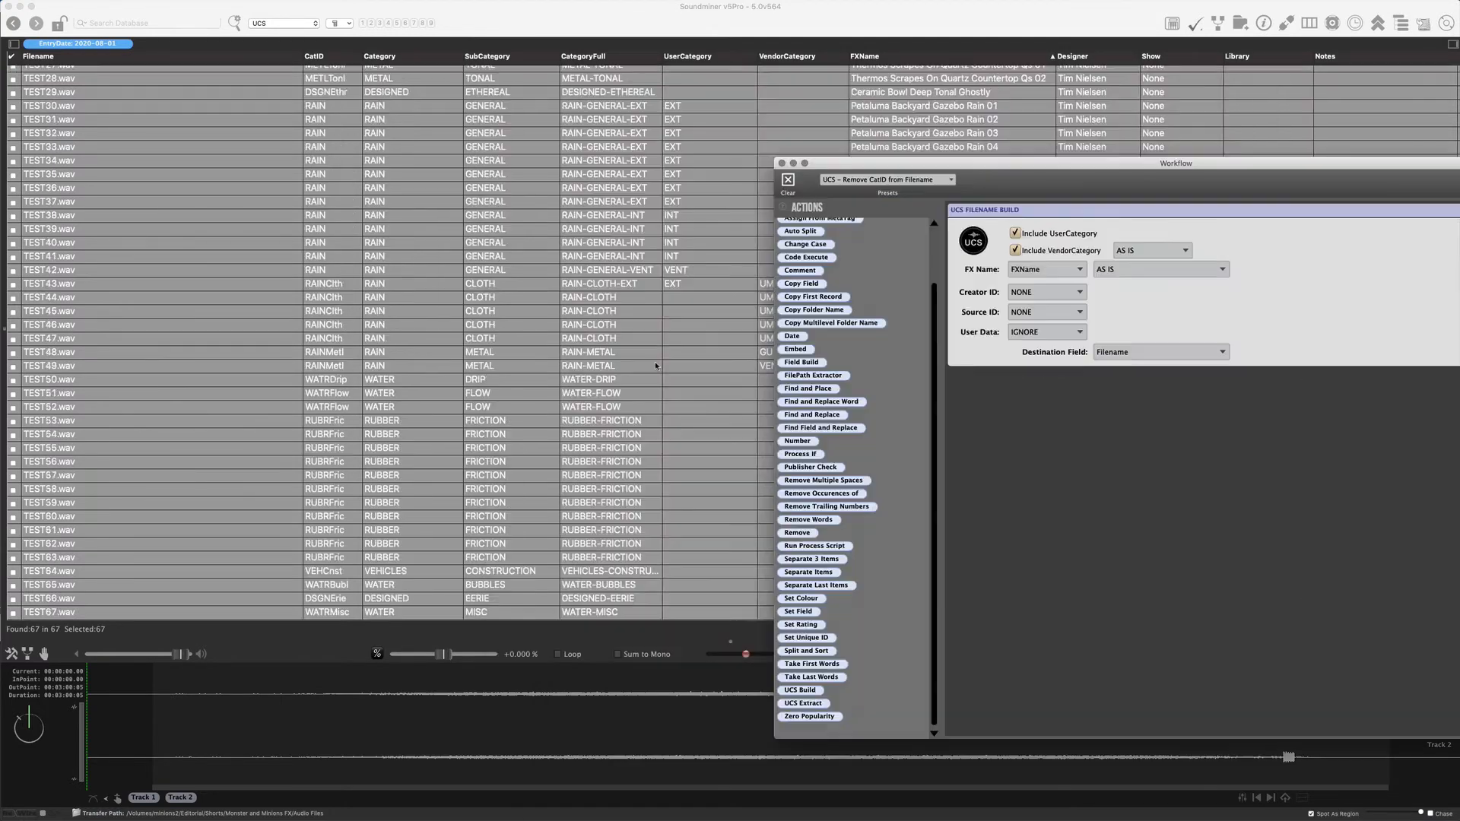
- Set FX Name case to TITLECASE AND REMOVE SPACES, Creator ID to Designer and Source ID to Show
scroll("up", 3)
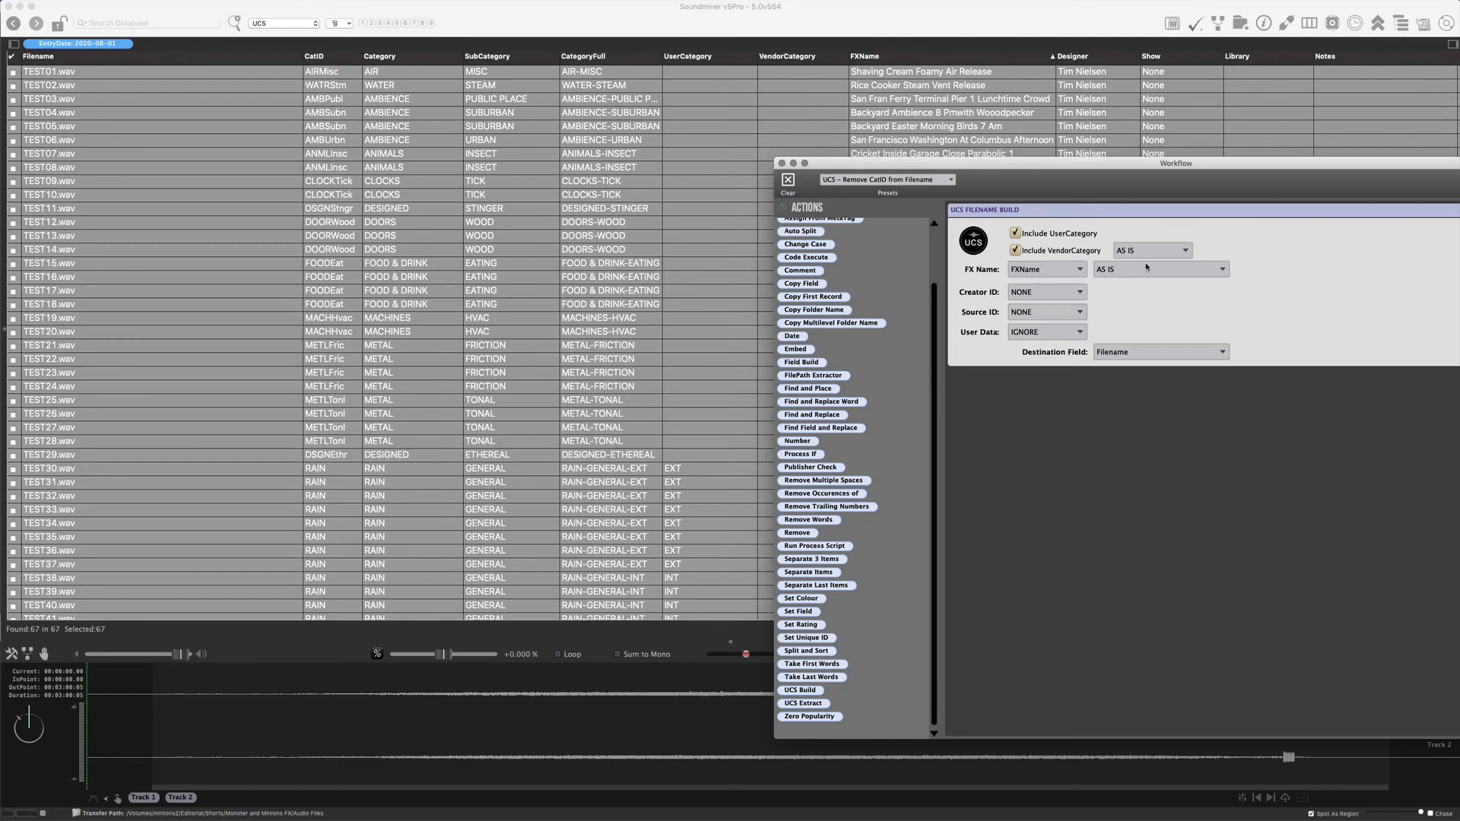
mouse_move(731, 158)
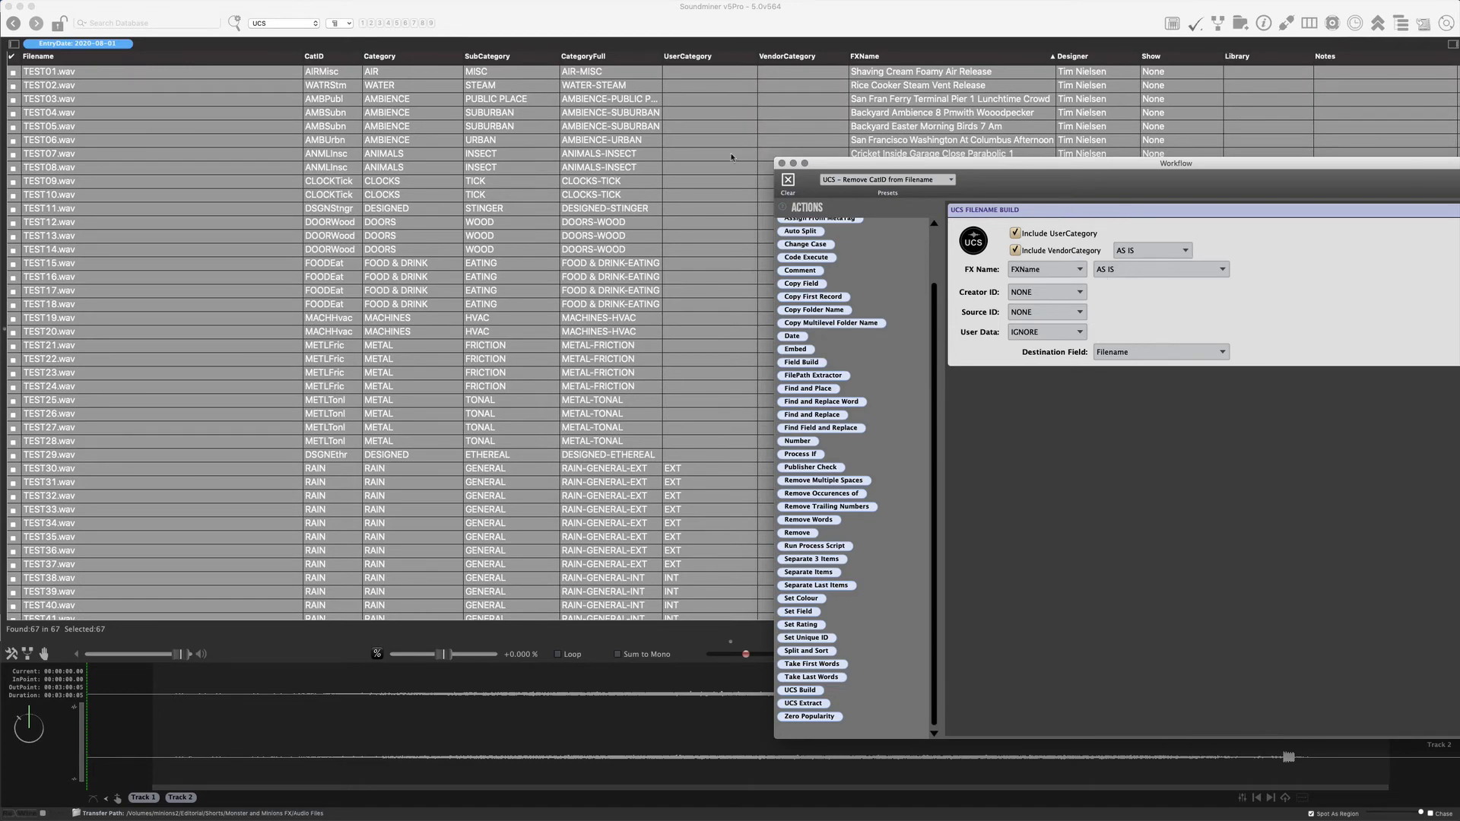
scroll("down", 3)
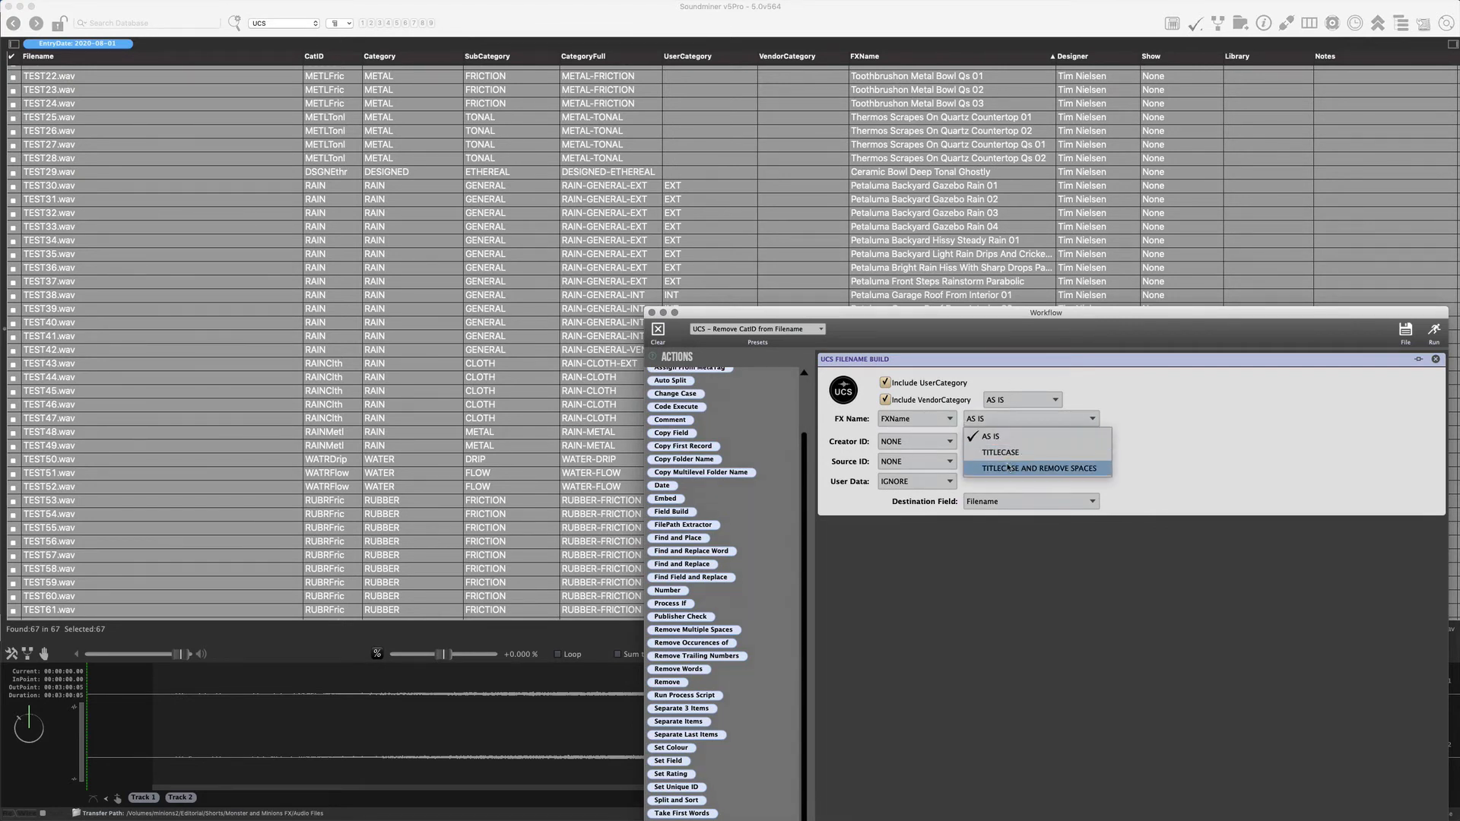
left_click(1037, 466)
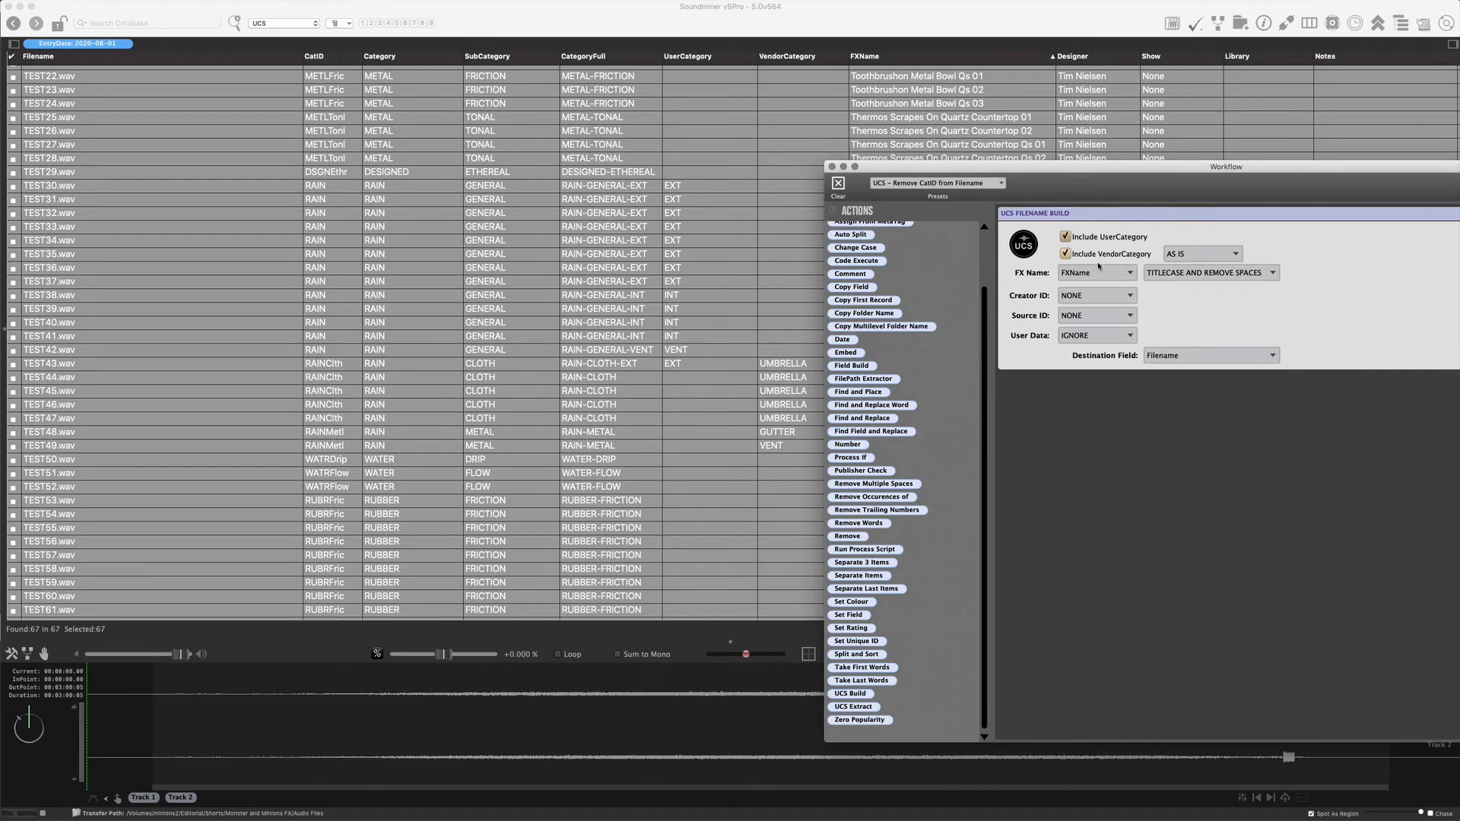
left_click(1097, 315)
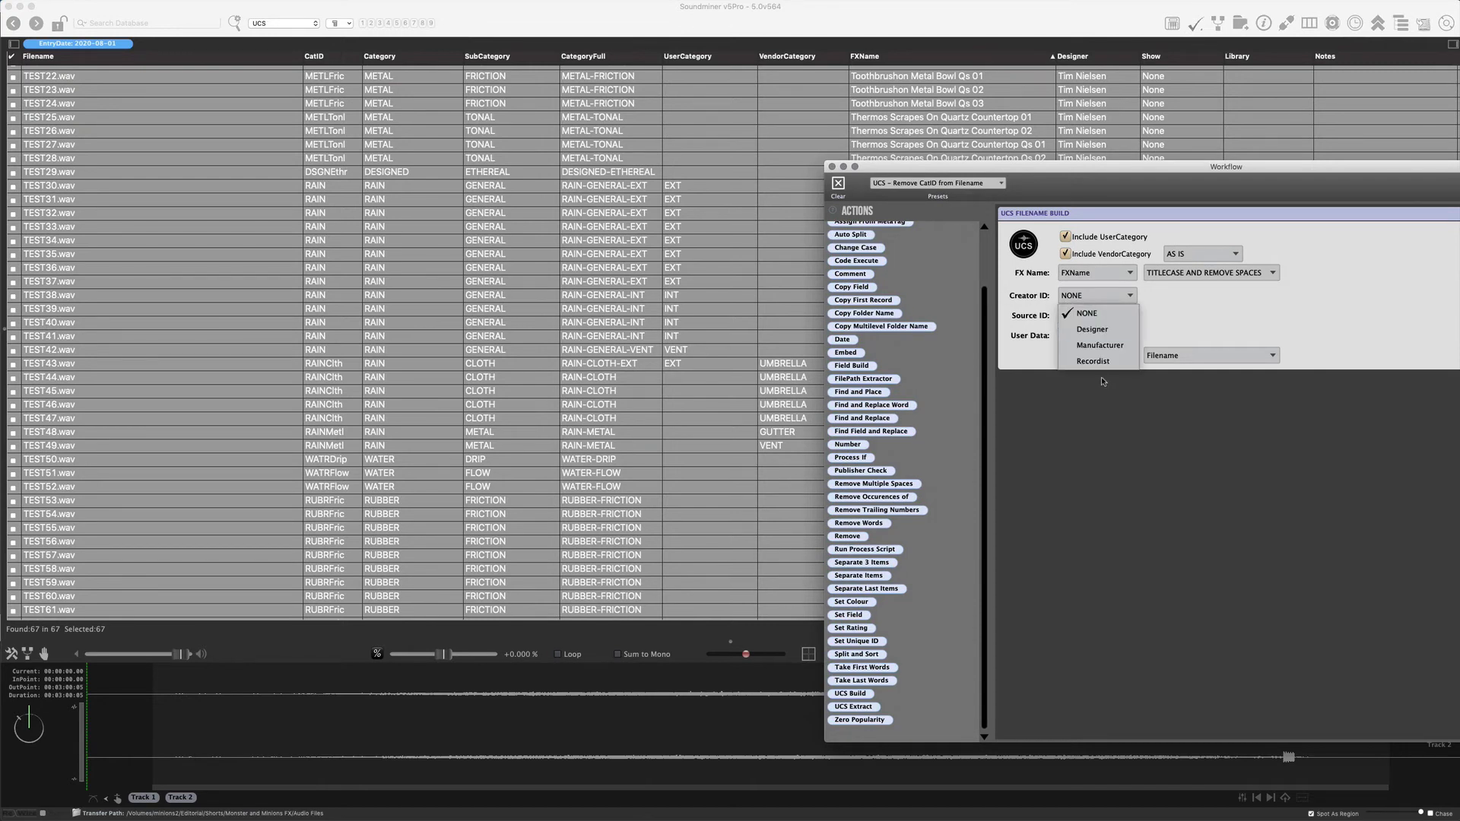
left_click(1092, 328)
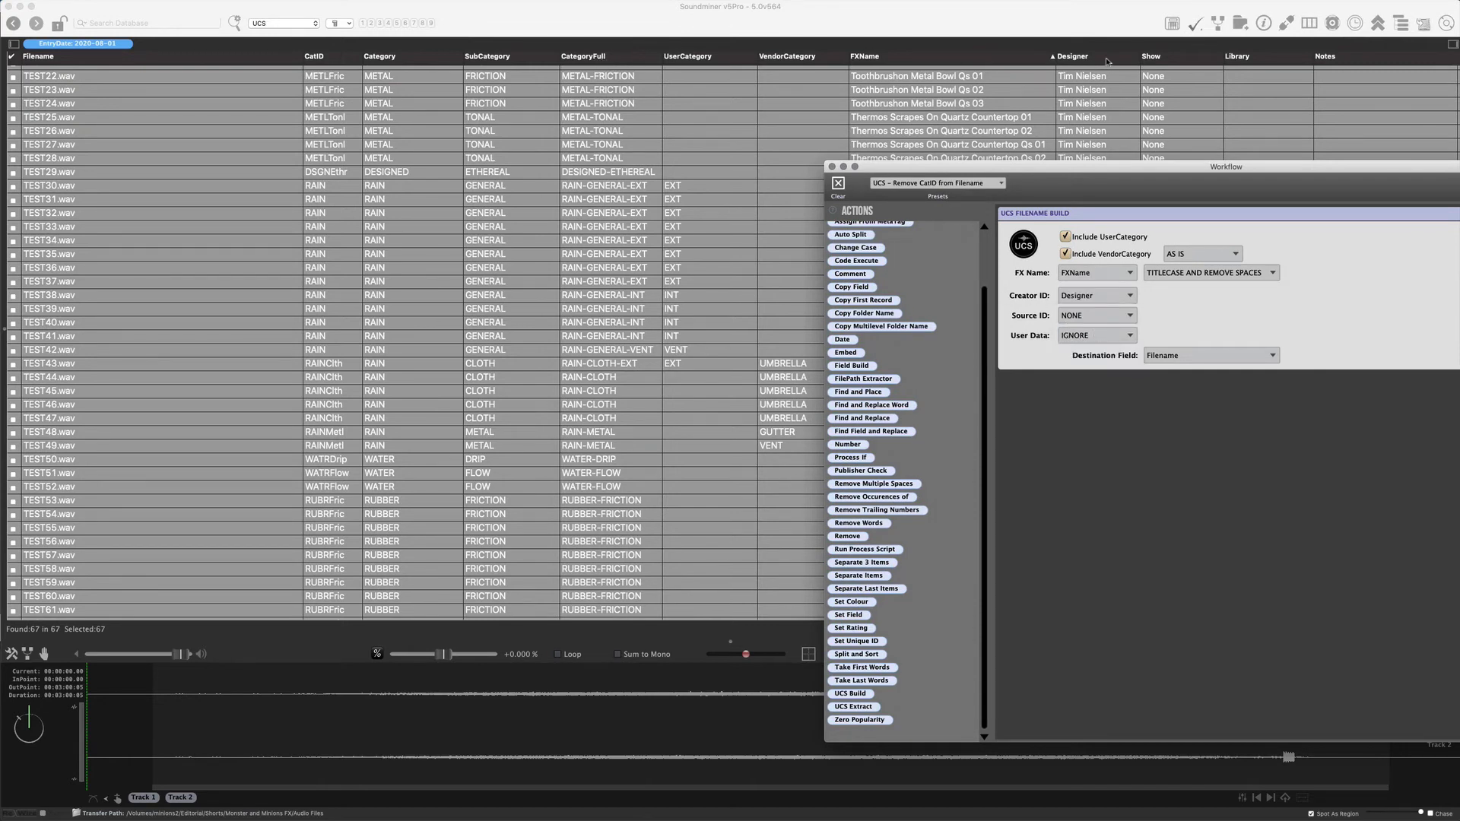
left_click(1096, 315)
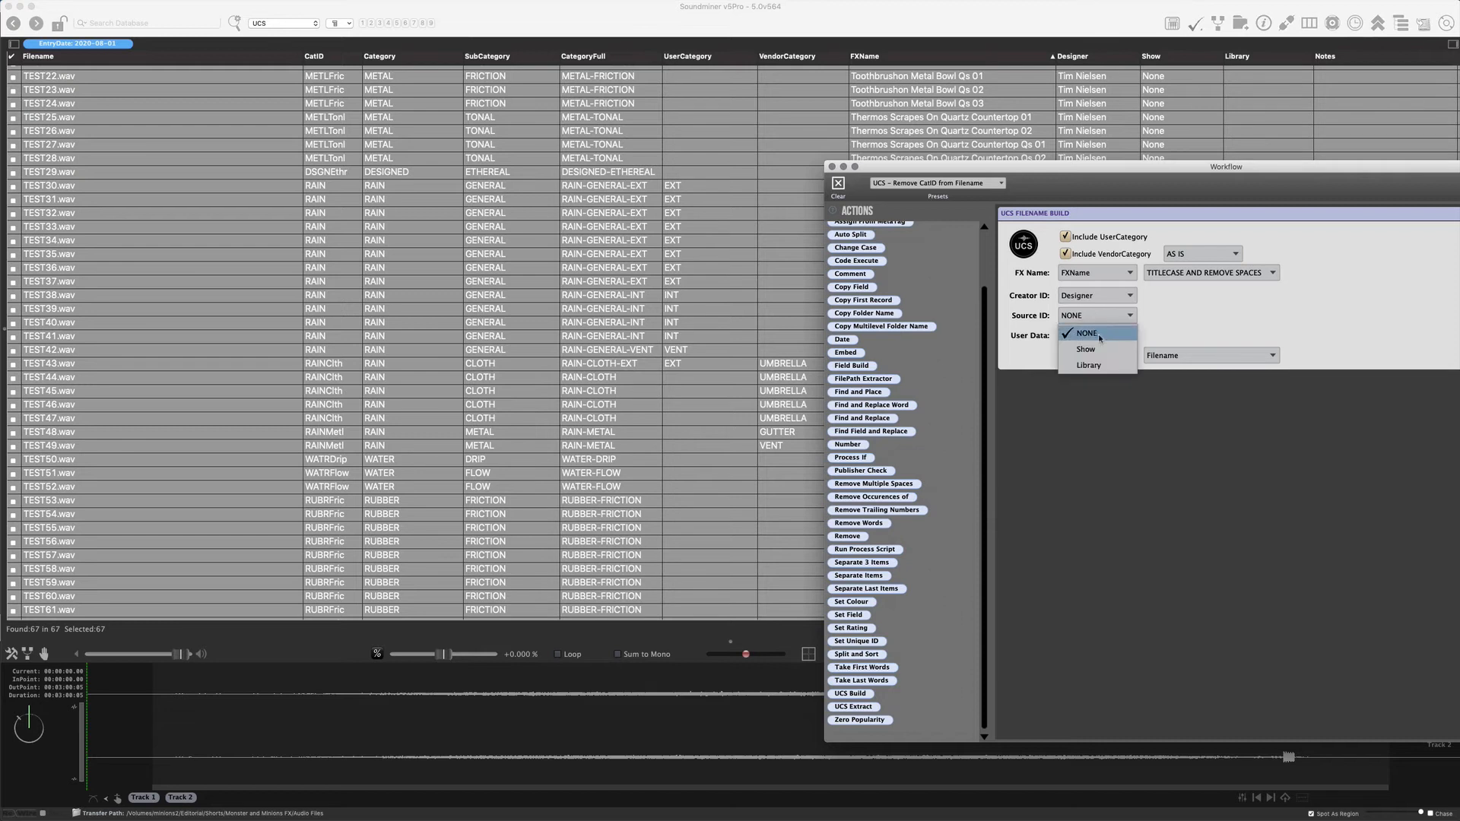
left_click(1086, 350)
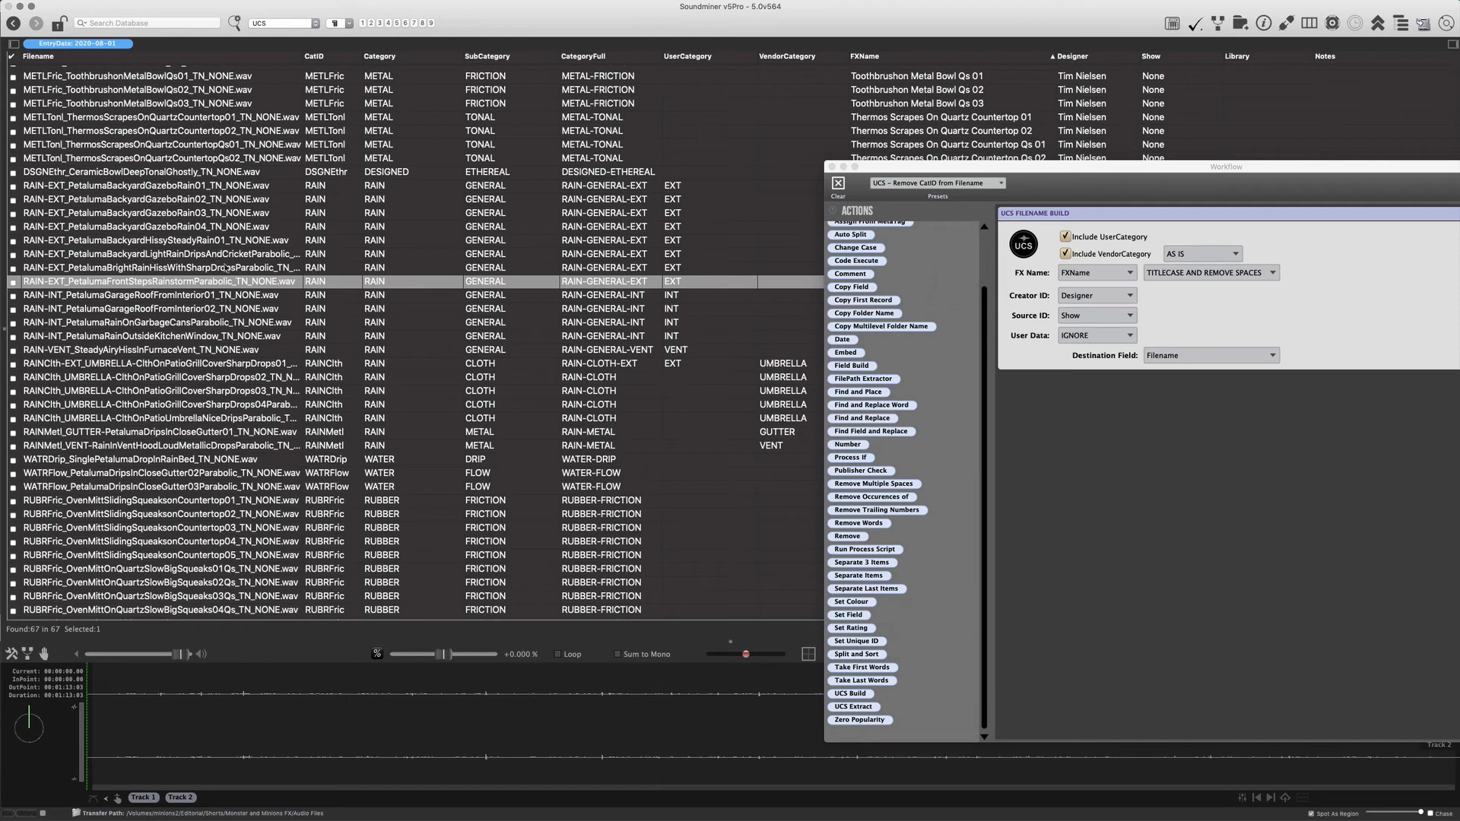
- Scroll through the 67-file list to check the rebuilt UCS filenames from AIR to WATR
scroll("down", 3)
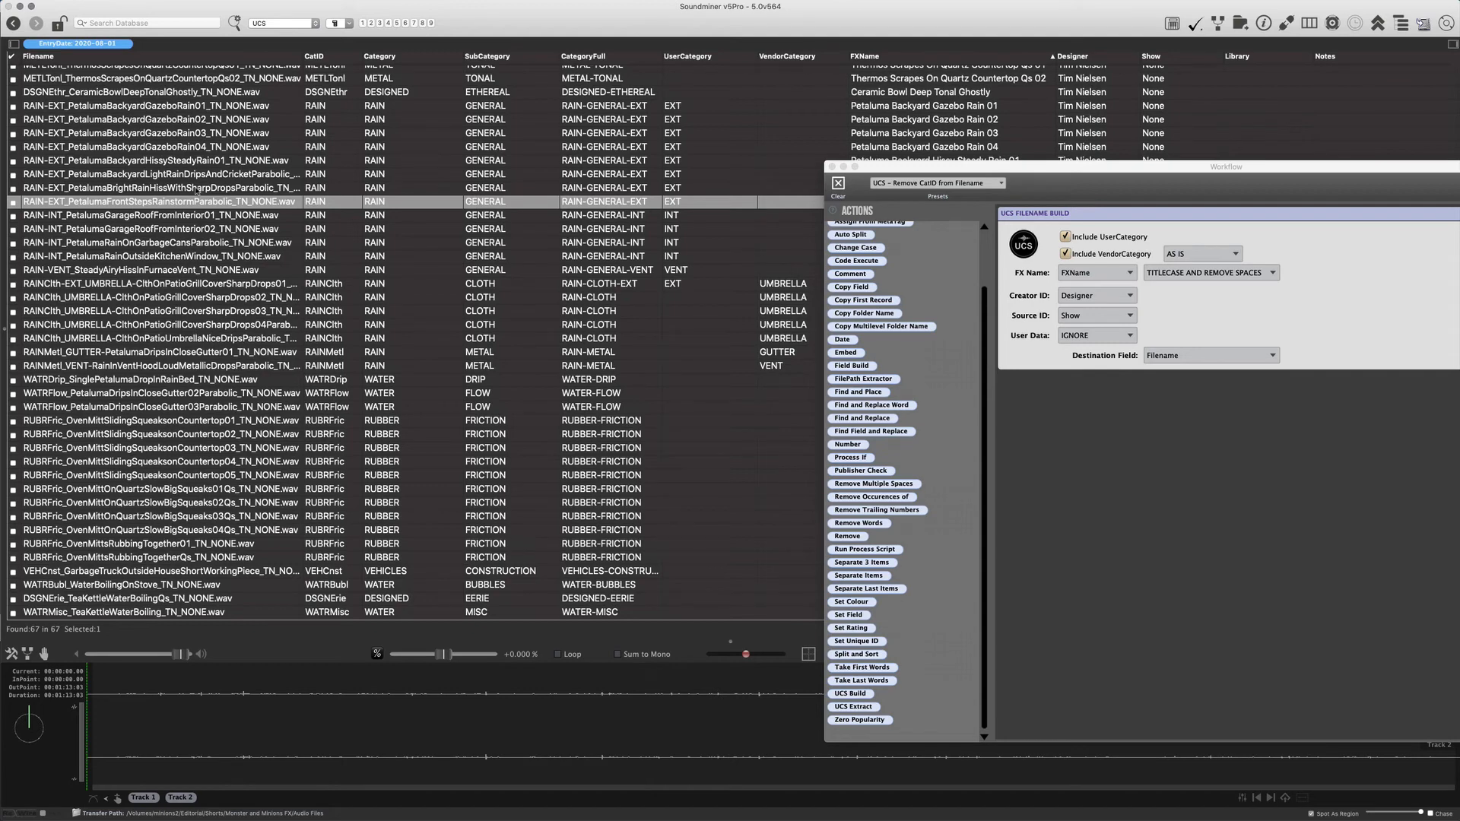
scroll("up", 3)
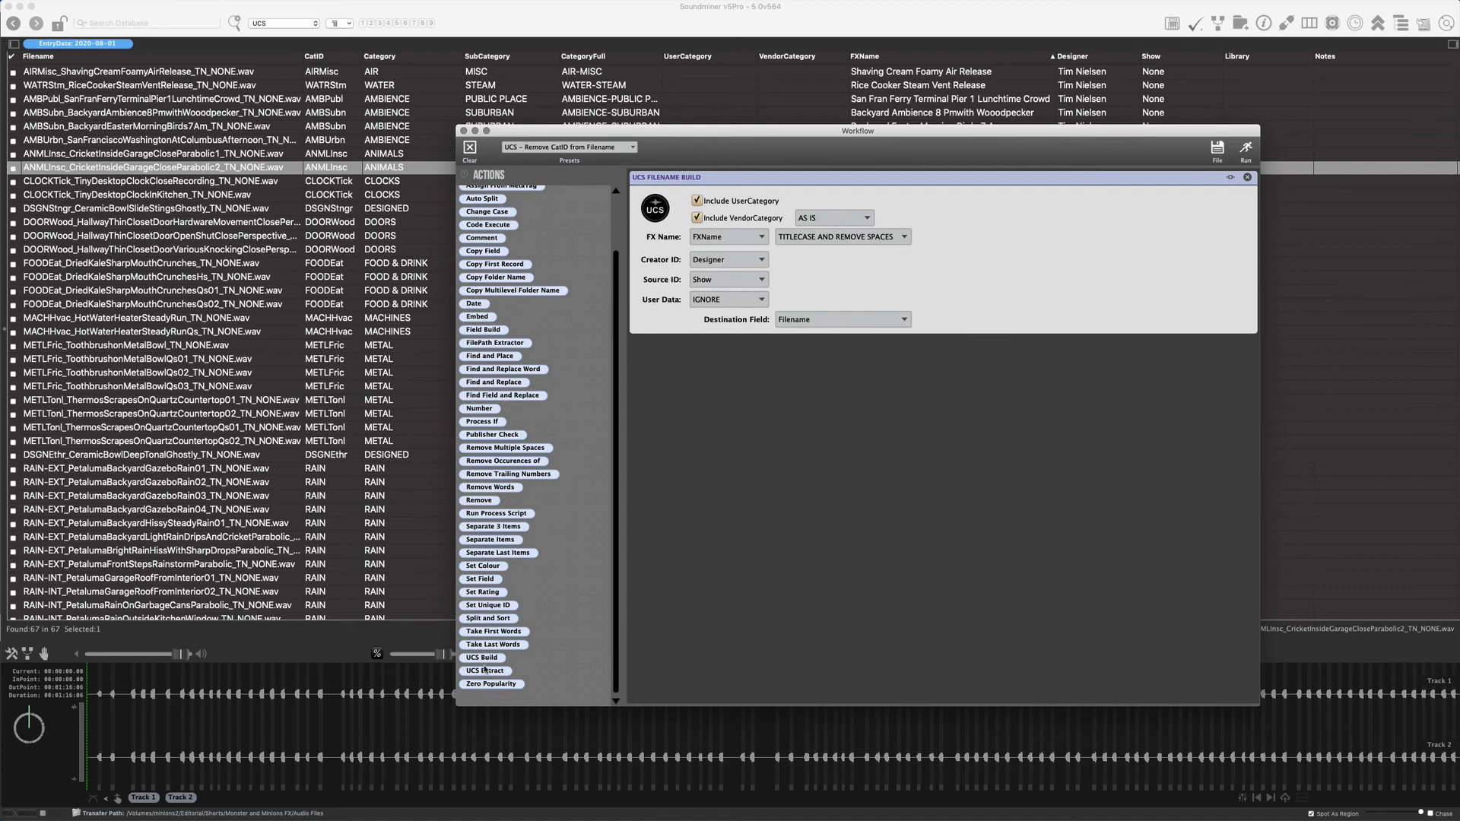
- Add a UCS Extract action below the UCS Filename Build step, reading from Filename
left_click(484, 671)
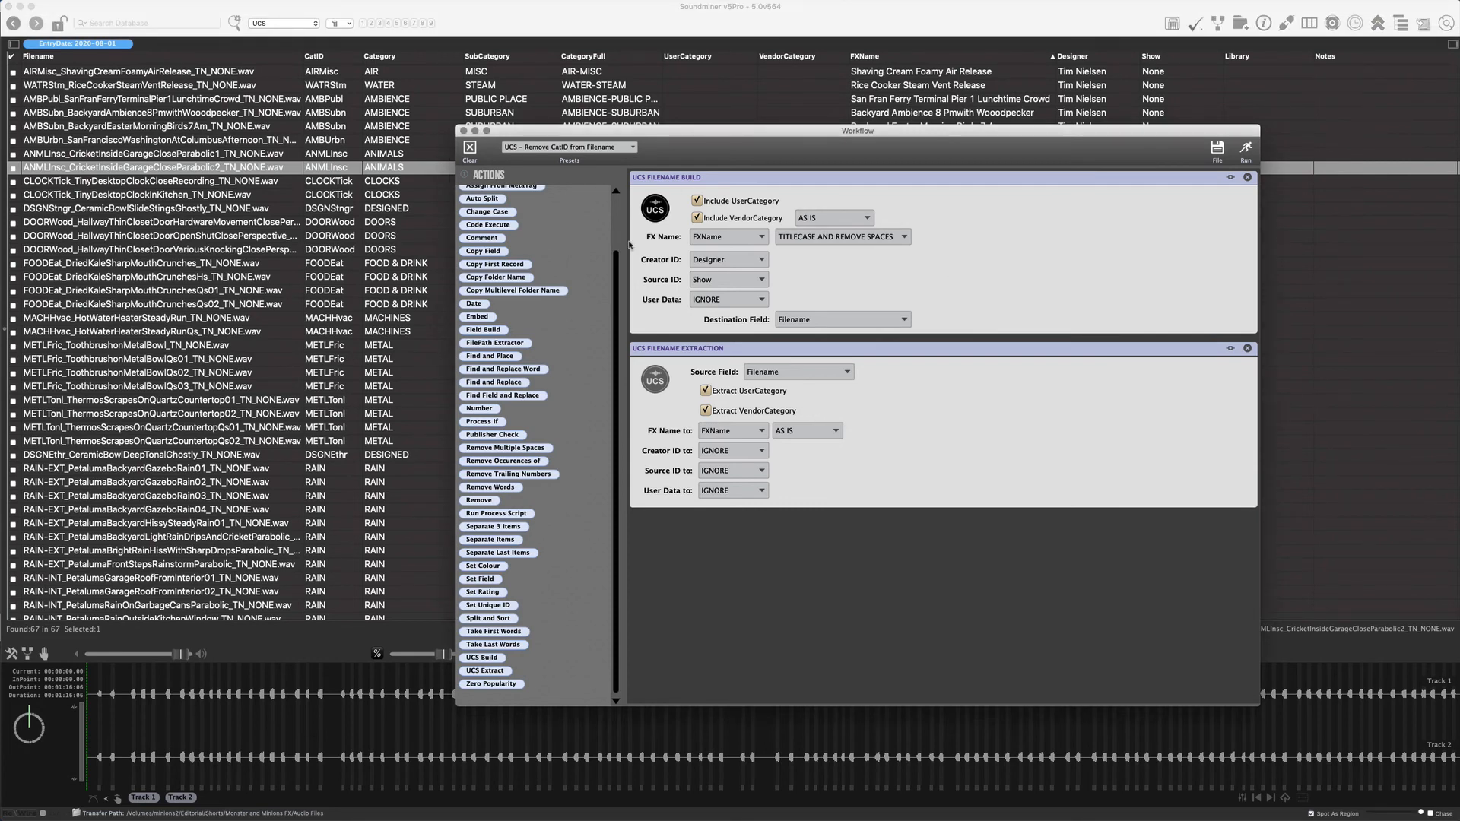
mouse_move(966, 412)
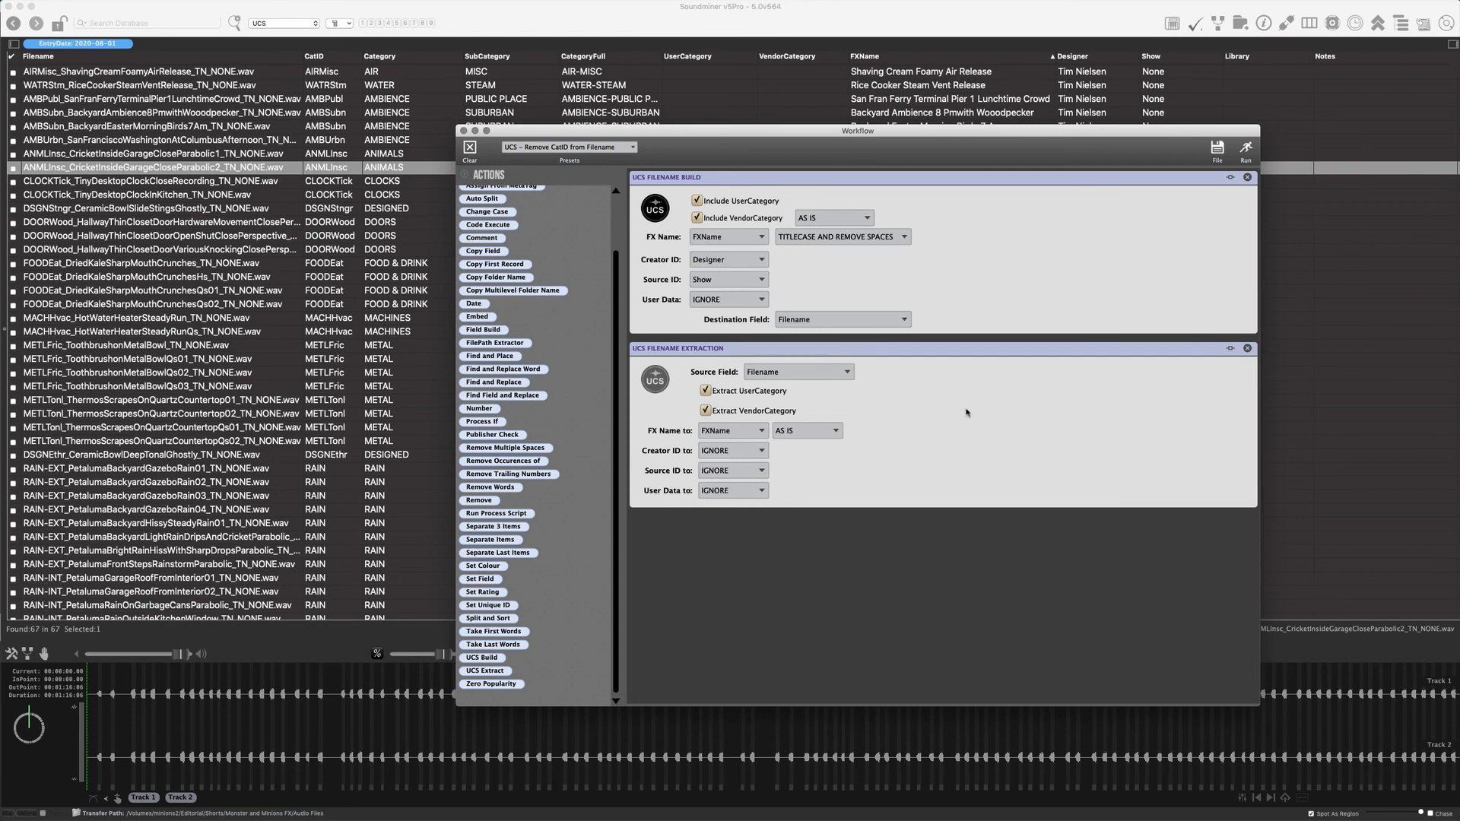
mouse_move(995, 290)
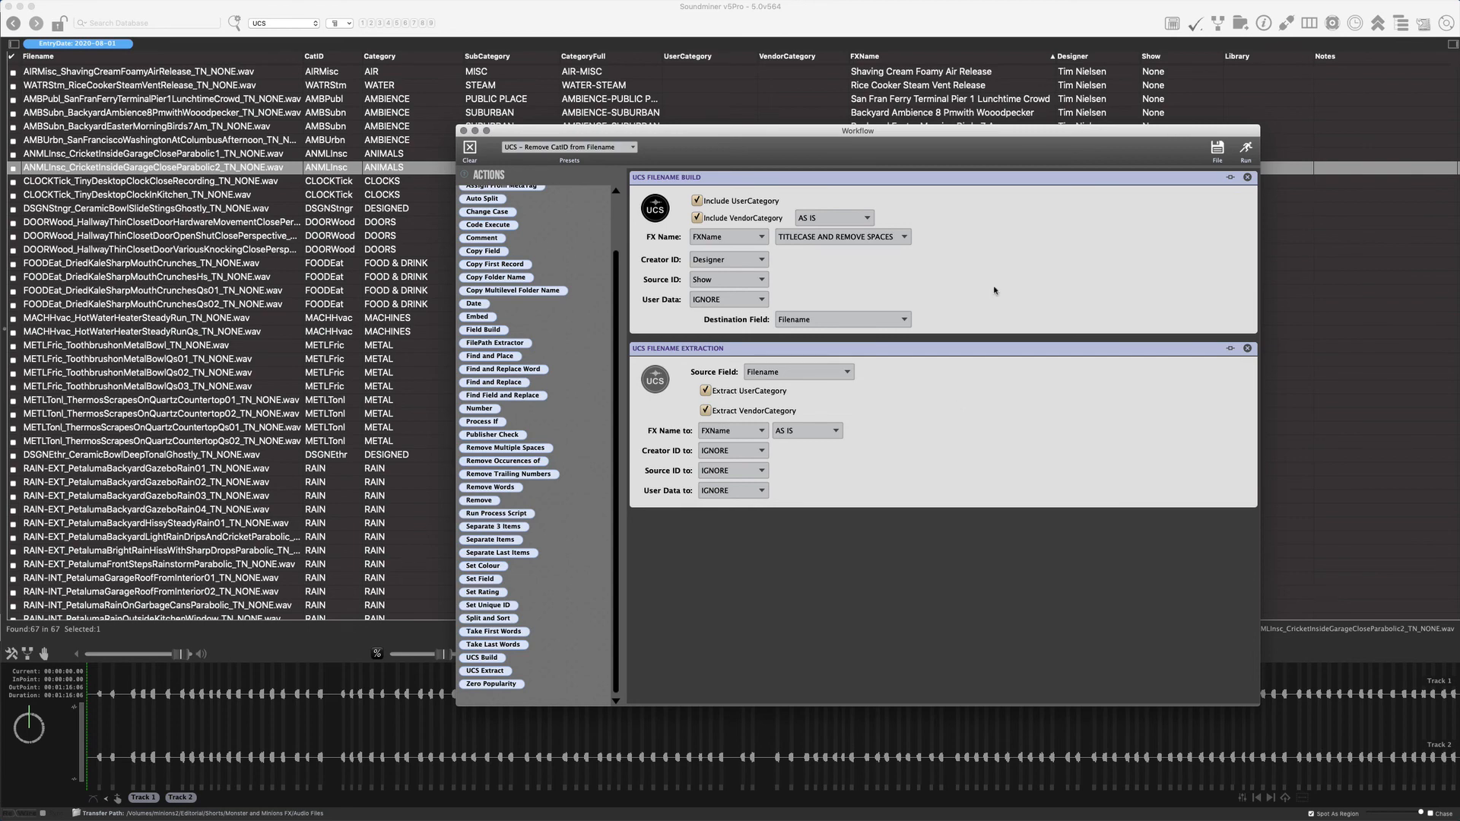
mouse_move(1150, 400)
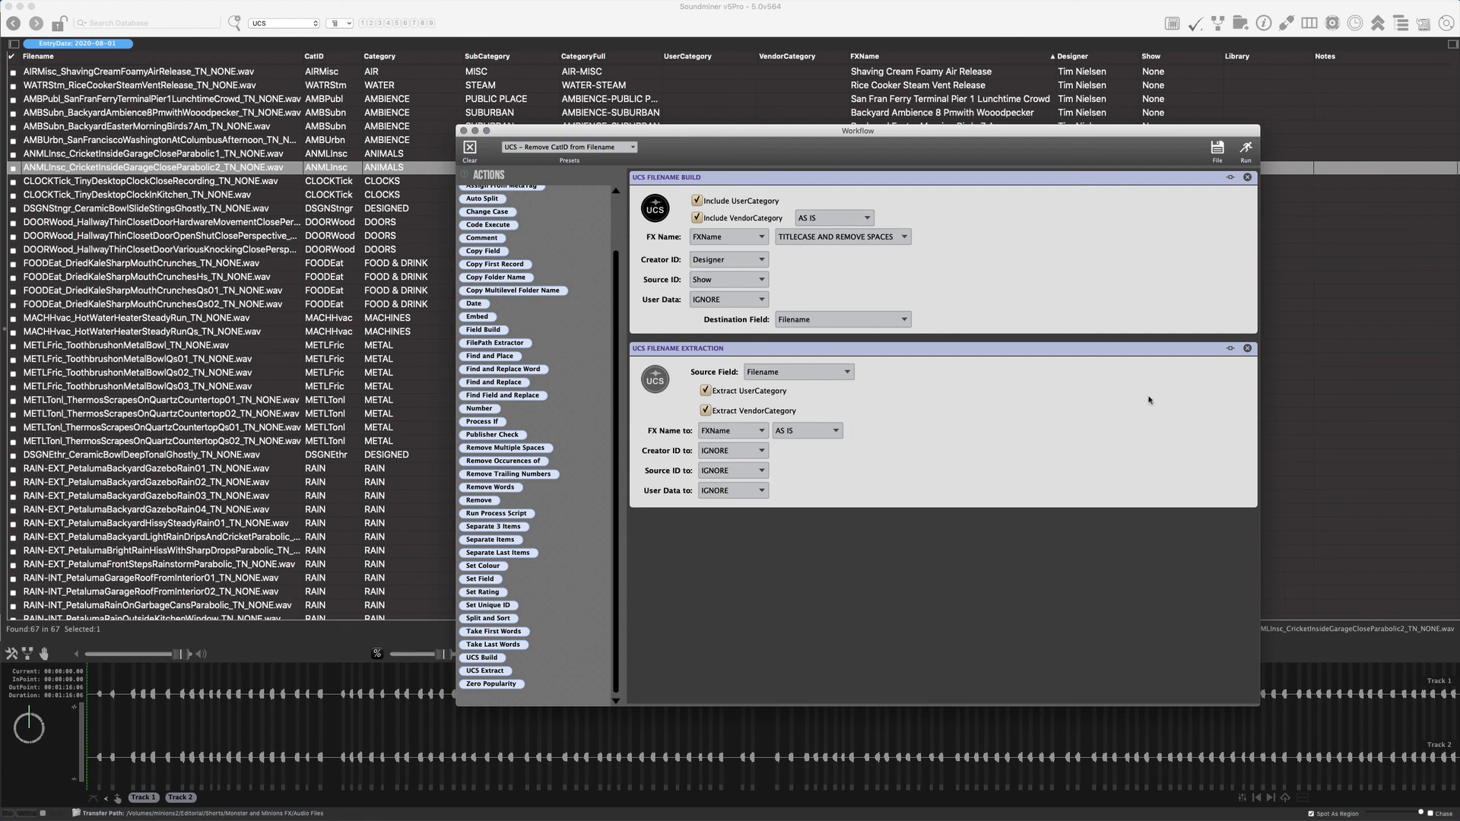
mouse_move(1205, 333)
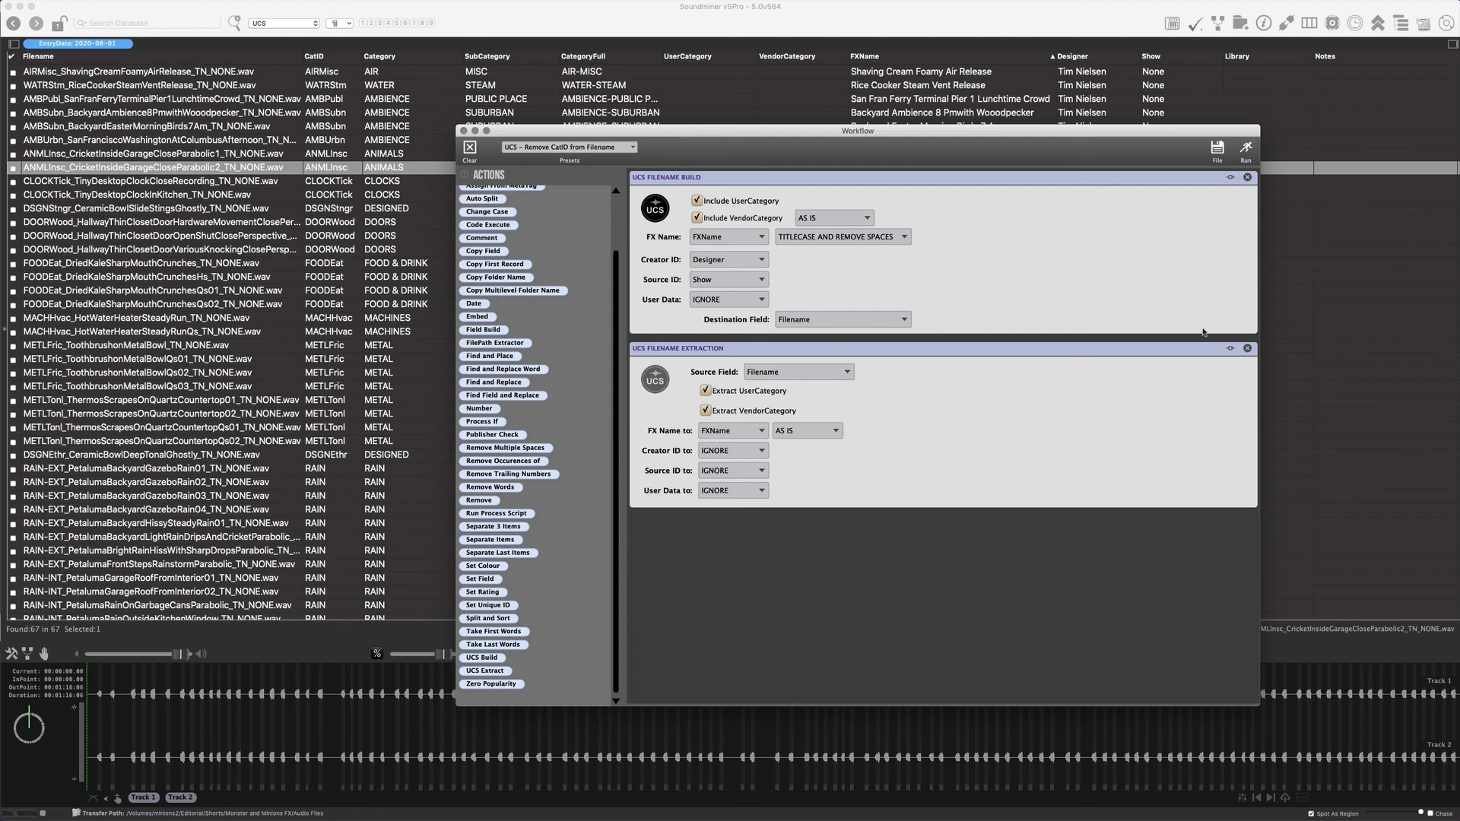